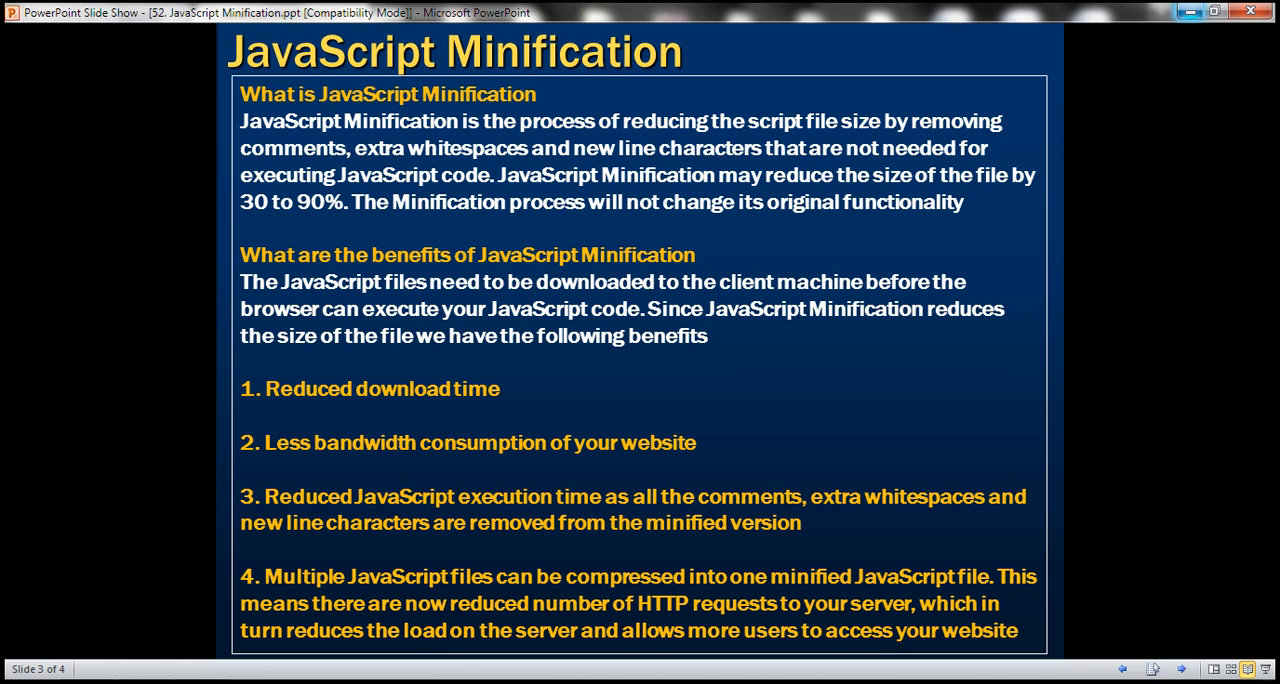
pyautogui.moveTo(518, 270)
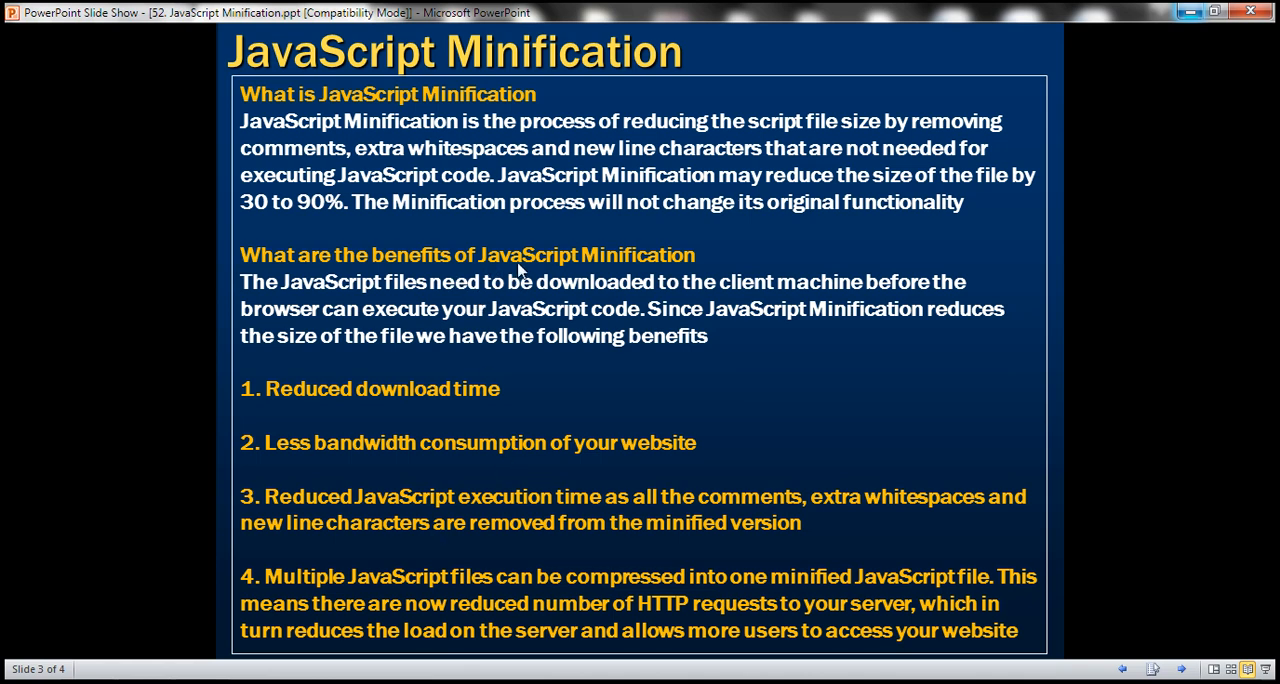
pyautogui.moveTo(500, 336)
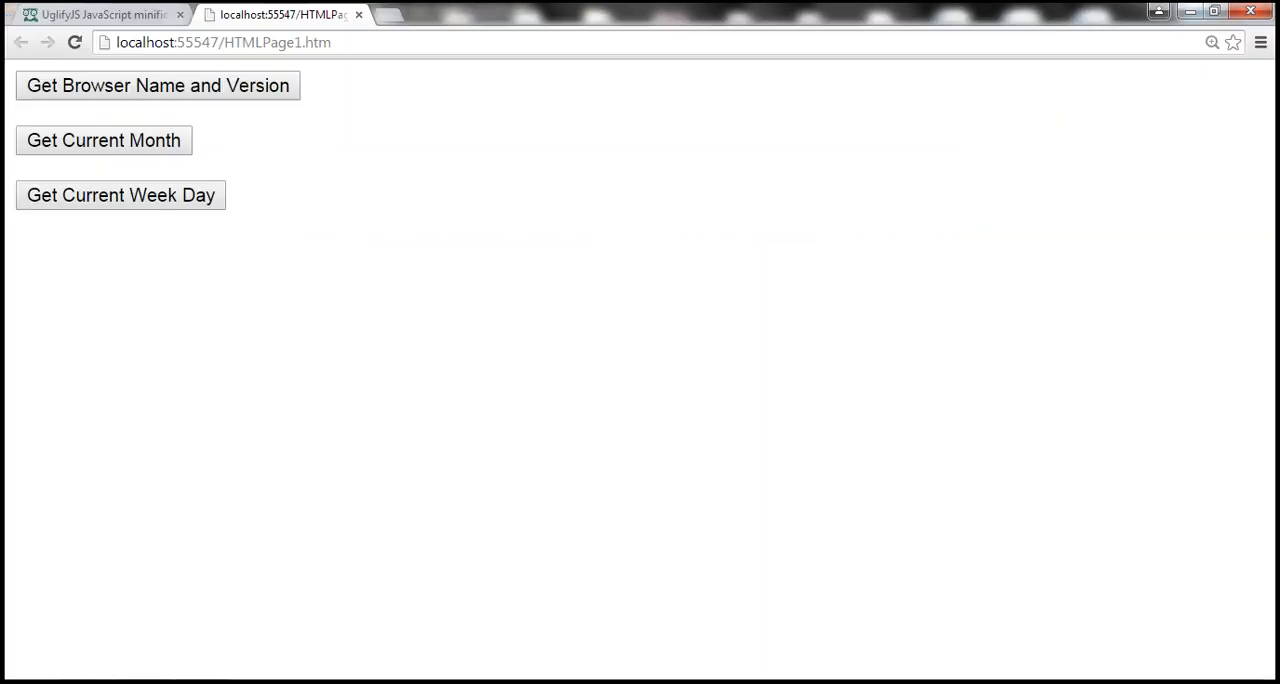
pyautogui.moveTo(338, 172)
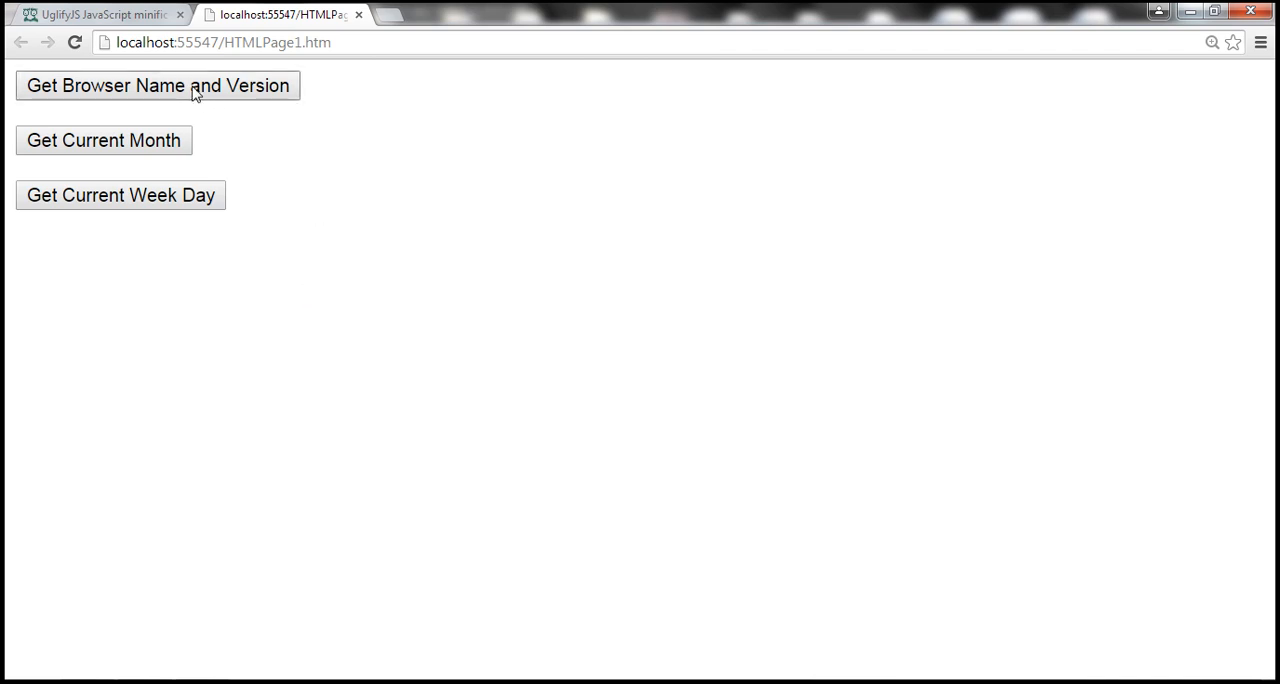
# - Try all three demo buttons, confirming the Chrome 40, January and Thursday alerts
pyautogui.click(156, 84)
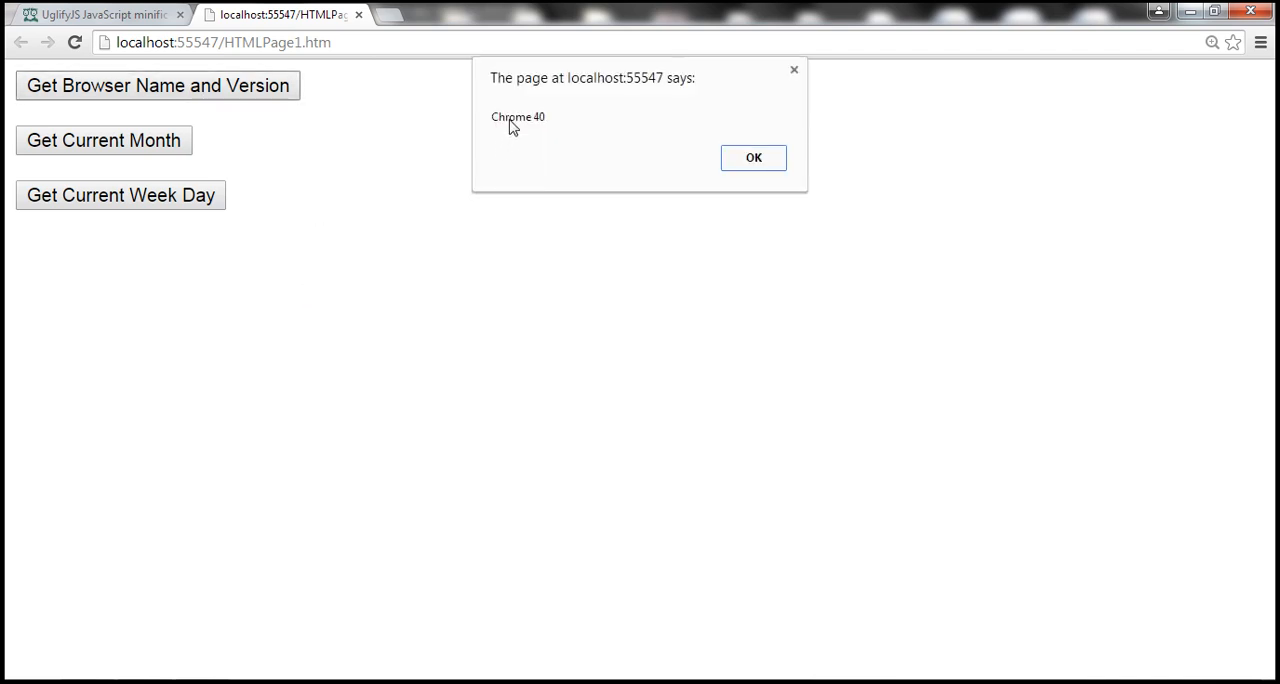
pyautogui.click(752, 158)
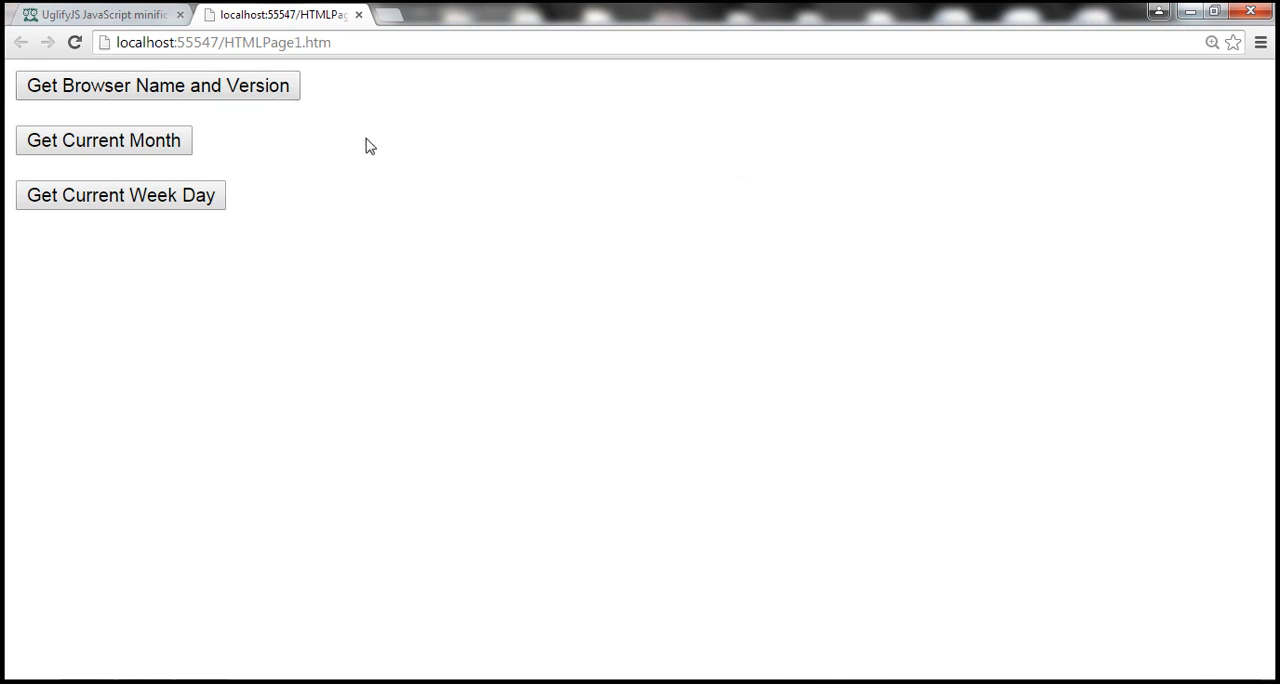
pyautogui.click(104, 140)
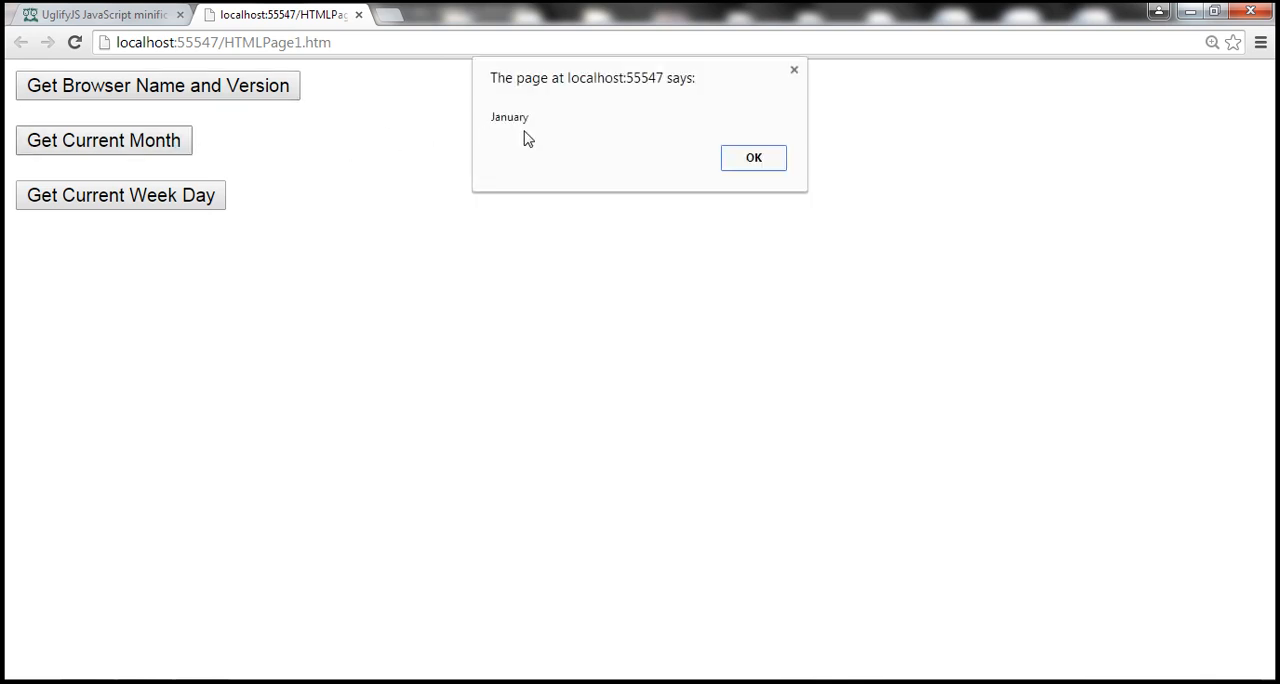
pyautogui.click(752, 156)
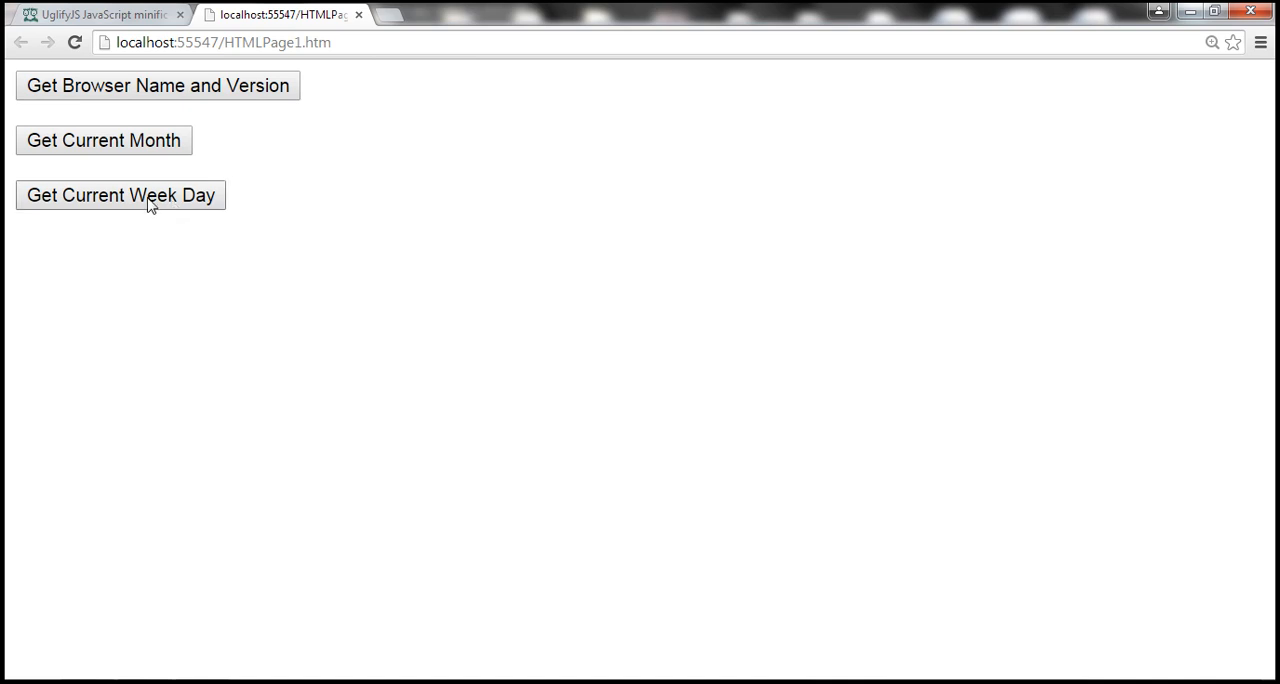
pyautogui.click(120, 196)
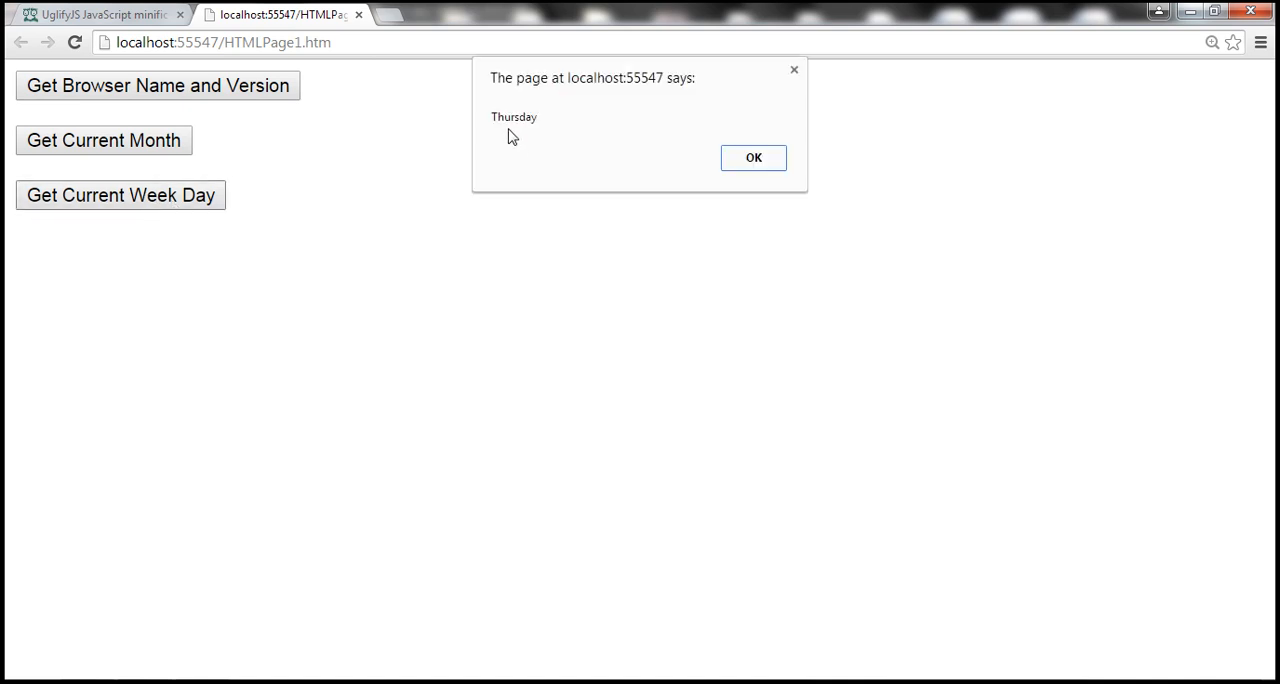
pyautogui.click(752, 158)
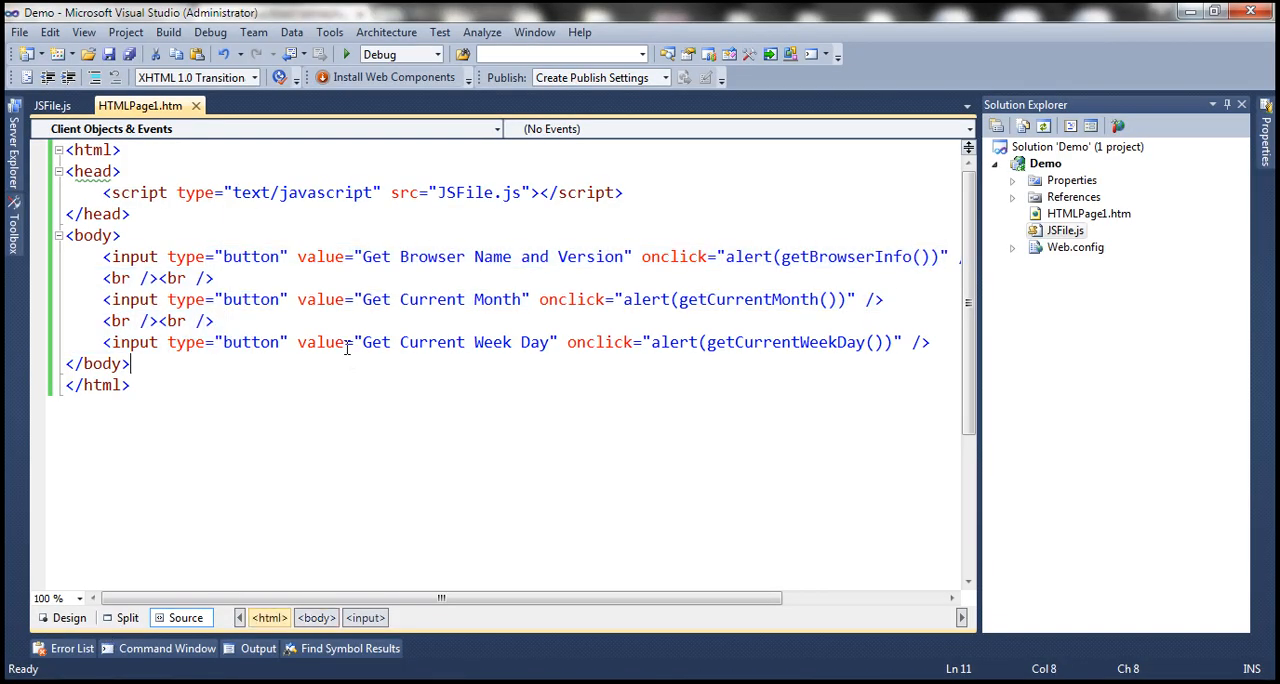
pyautogui.moveTo(368, 256); pyautogui.dragTo(588, 256)
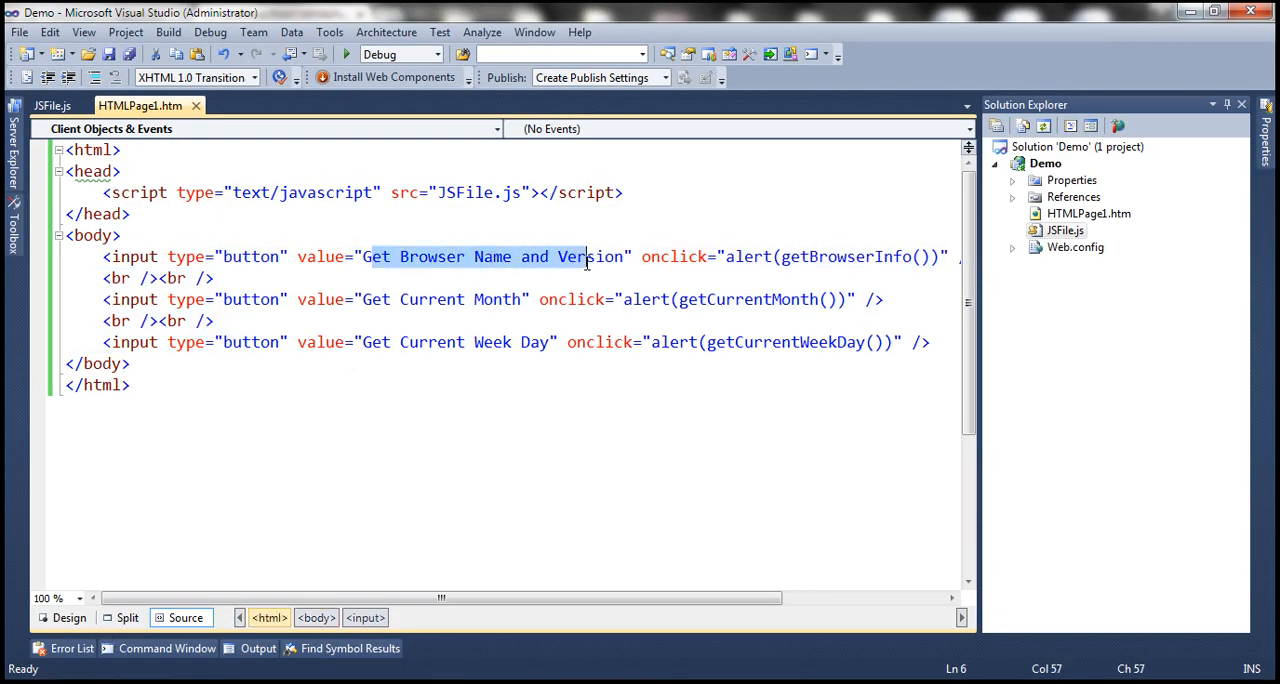
pyautogui.doubleClick(846, 256)
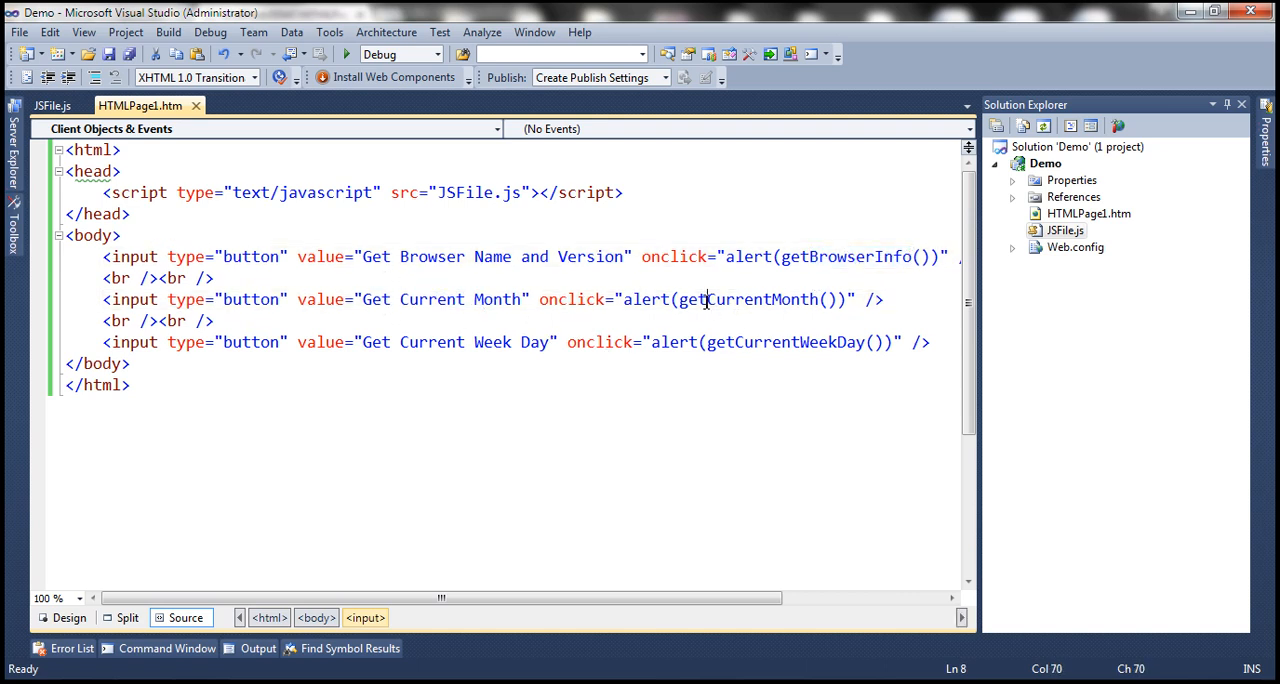
pyautogui.doubleClick(432, 342)
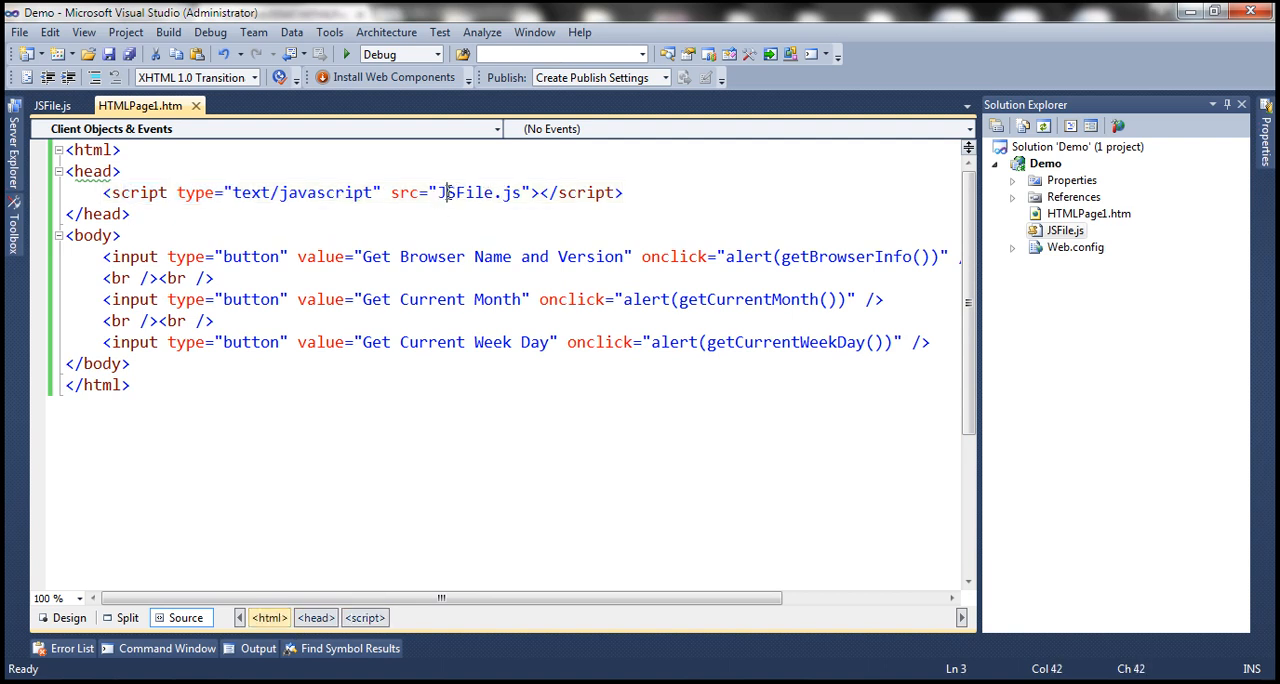
pyautogui.doubleClick(468, 192)
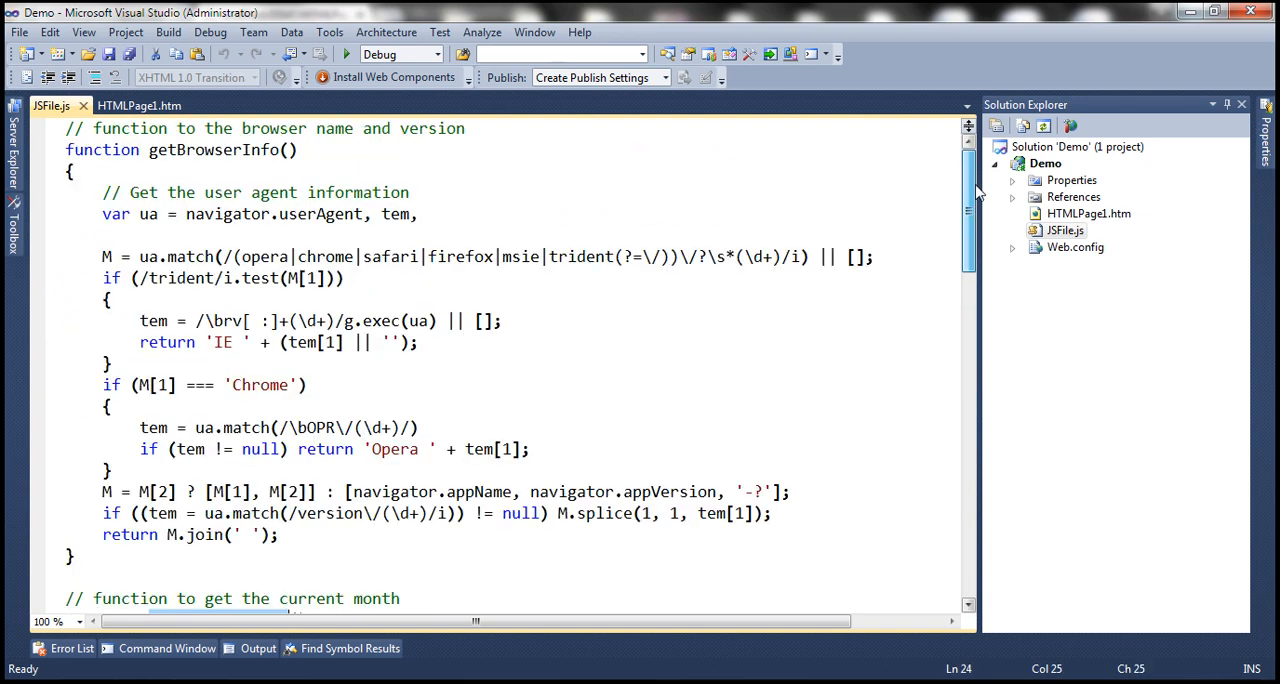
# - Return to the HTMLPage1.htm source and select JSFile.js in Solution Explorer
pyautogui.doubleClick(216, 148)
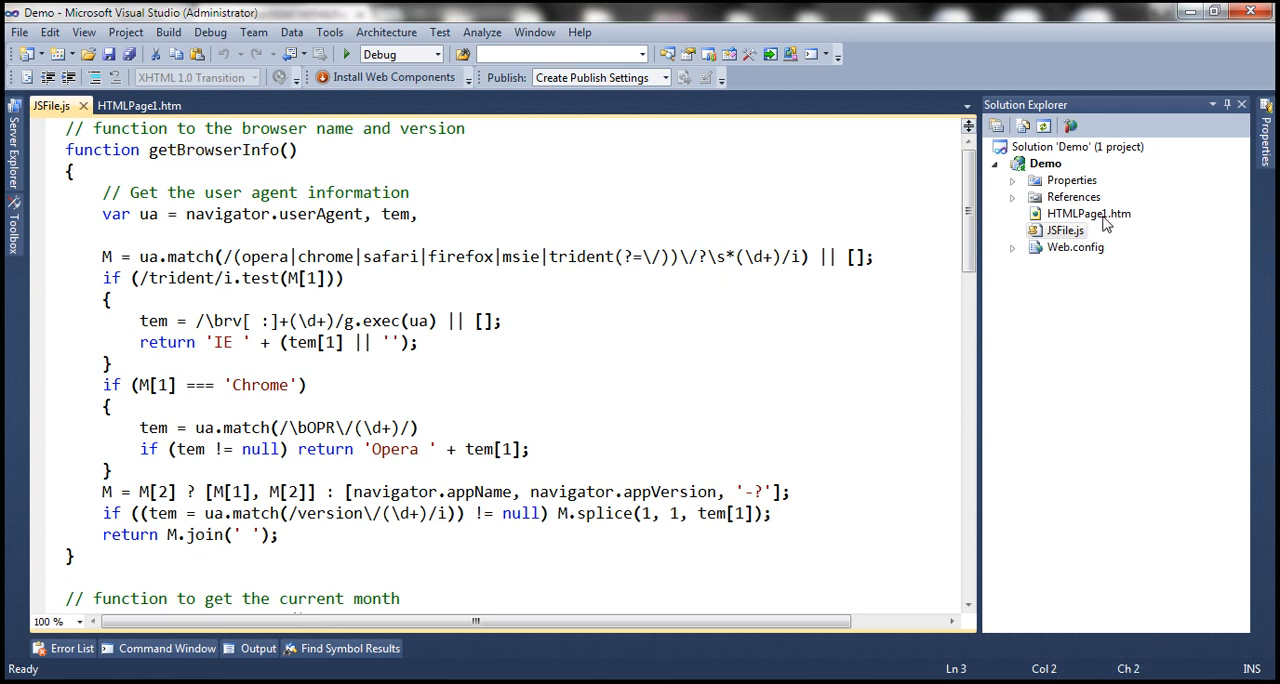
pyautogui.click(1088, 214)
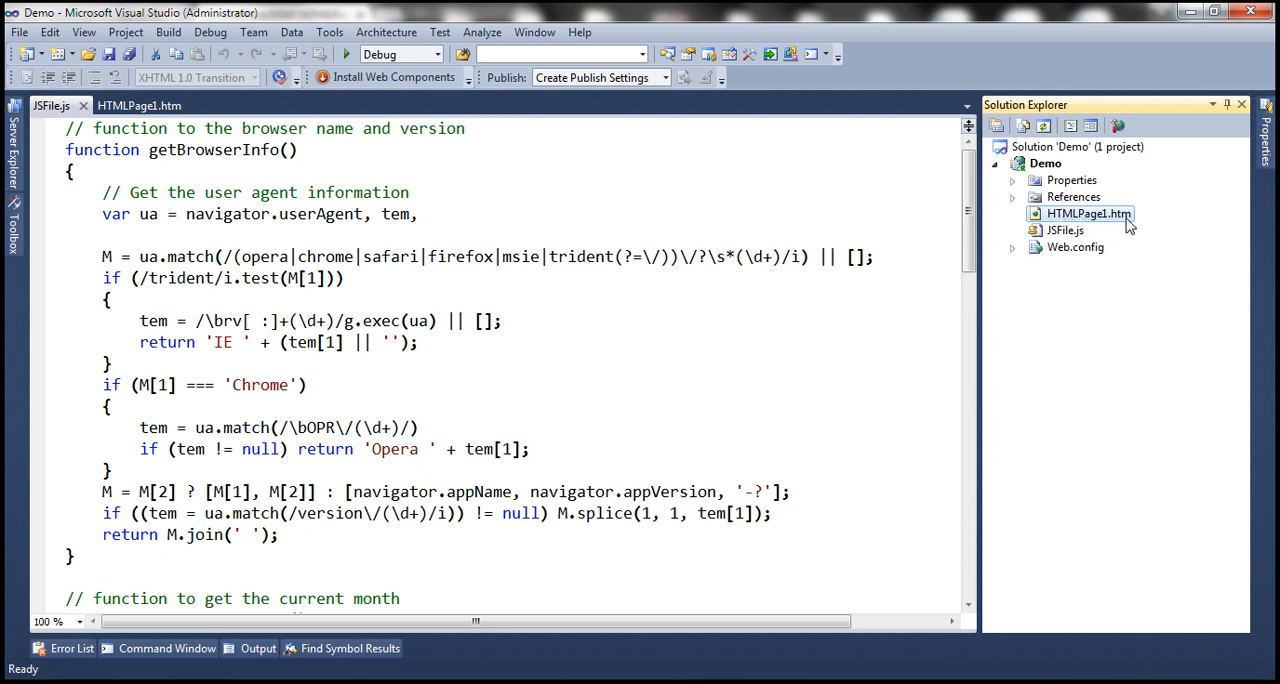
pyautogui.click(140, 104)
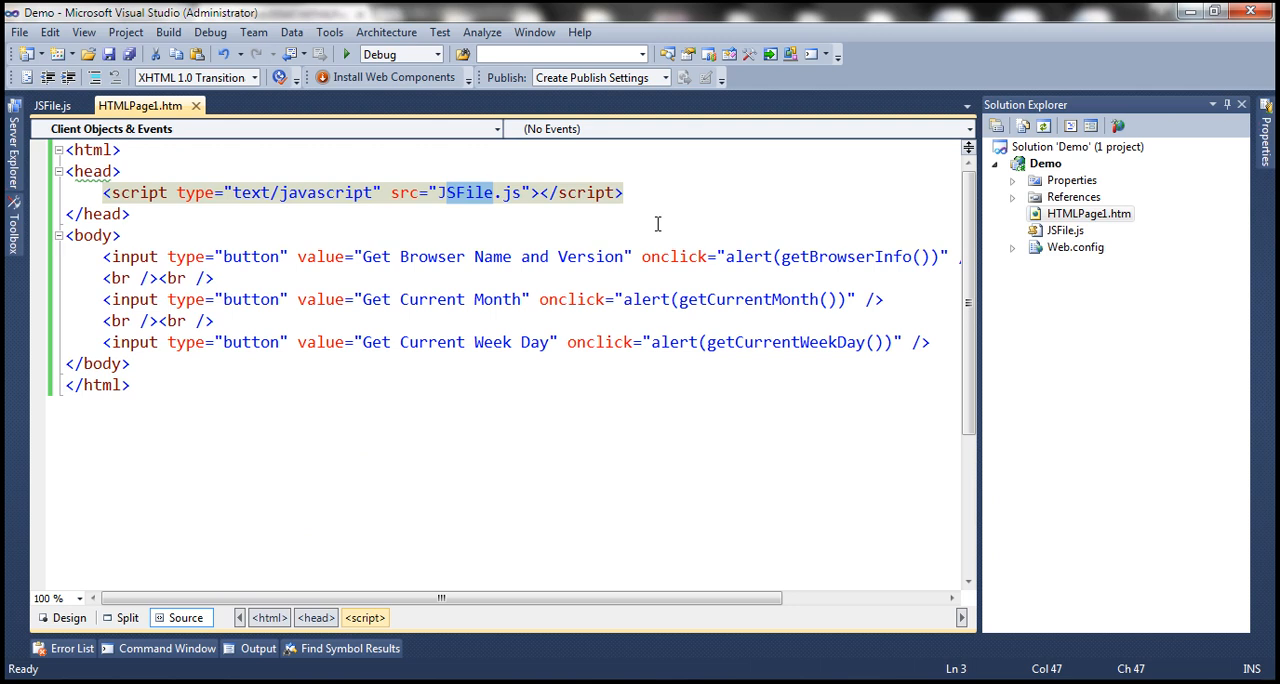
pyautogui.click(1064, 230)
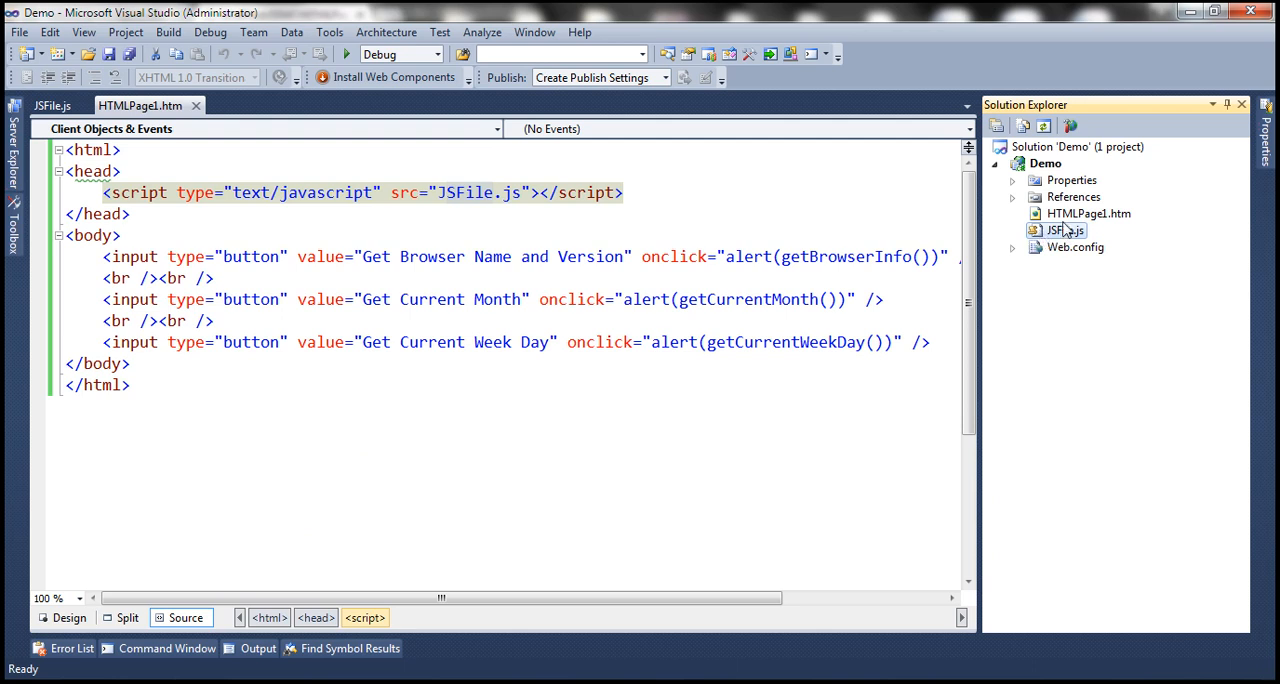
pyautogui.click(1064, 230)
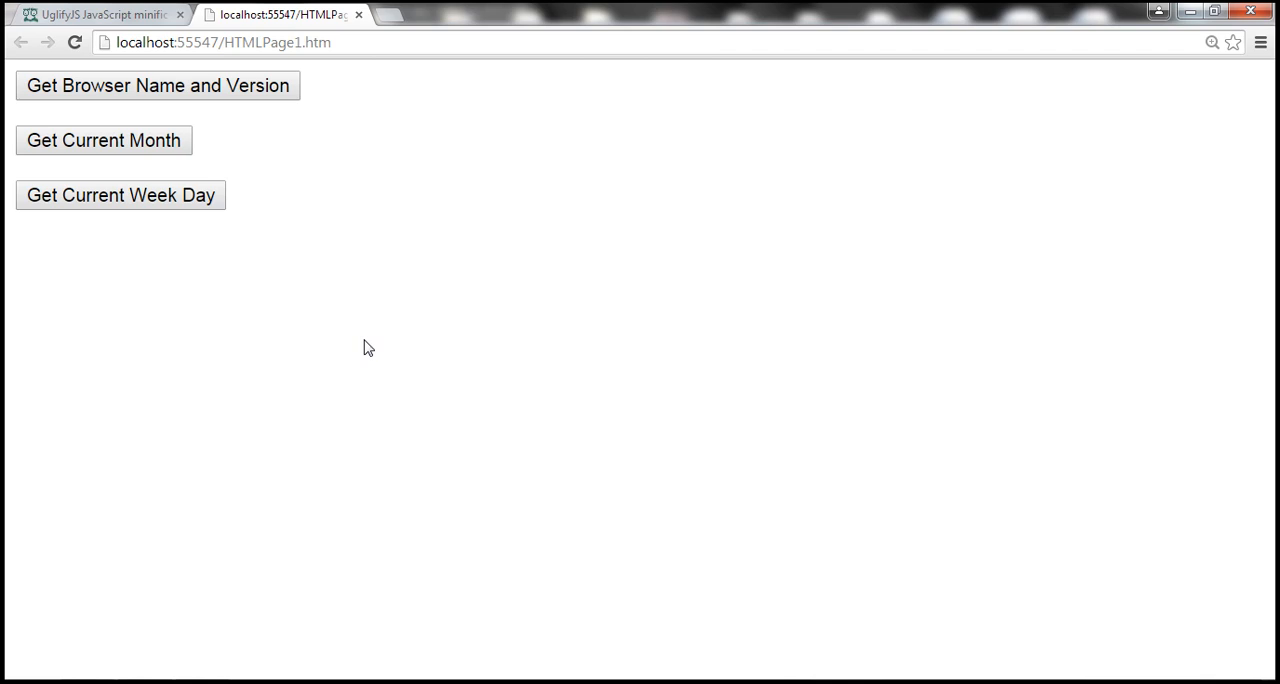
pyautogui.moveTo(428, 226)
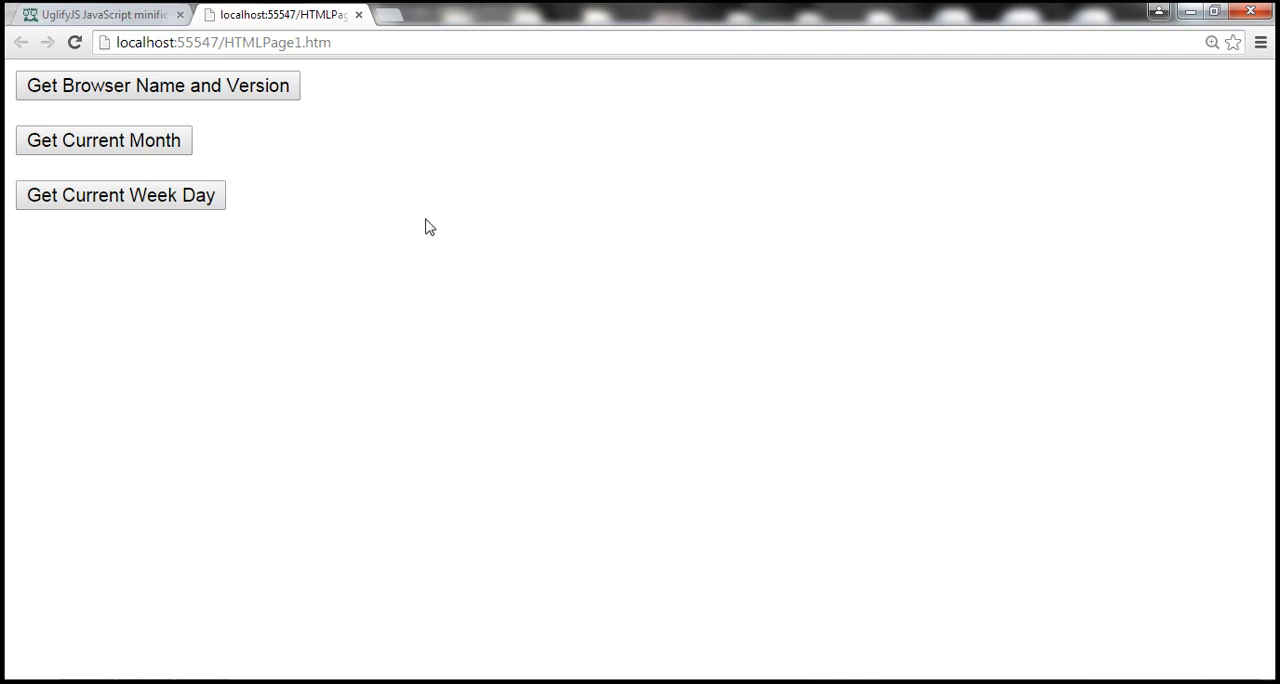
pyautogui.moveTo(488, 124)
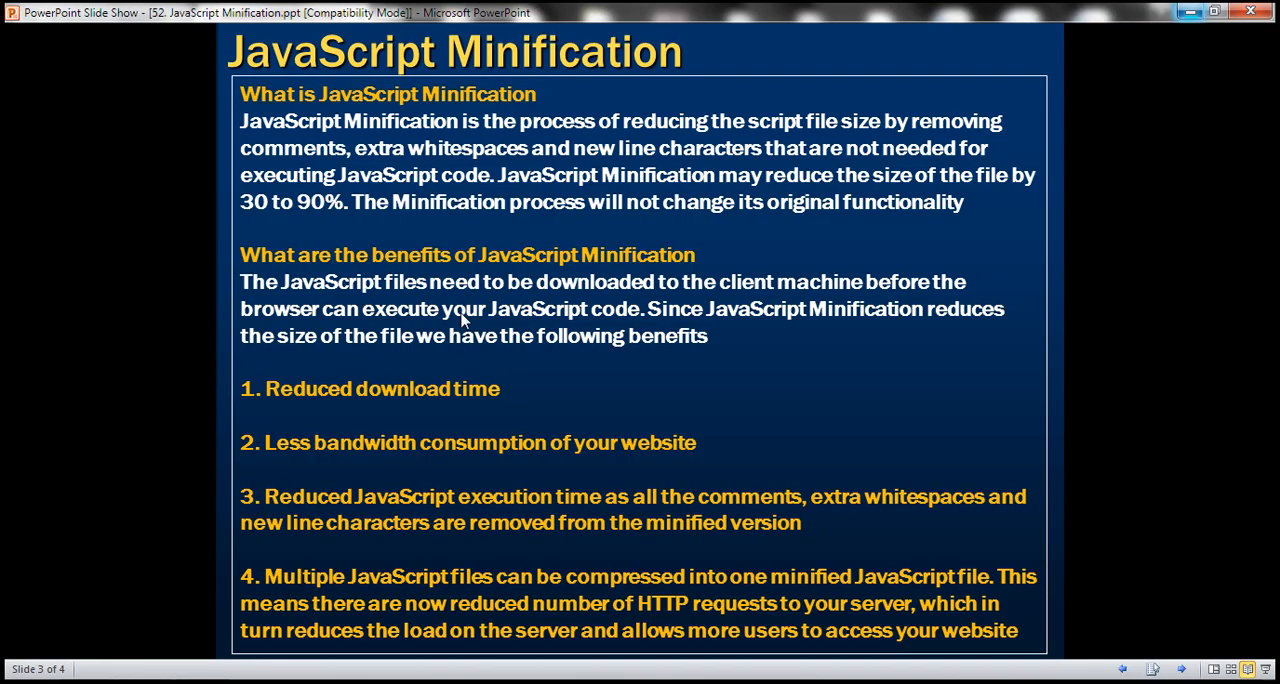
pyautogui.moveTo(448, 338)
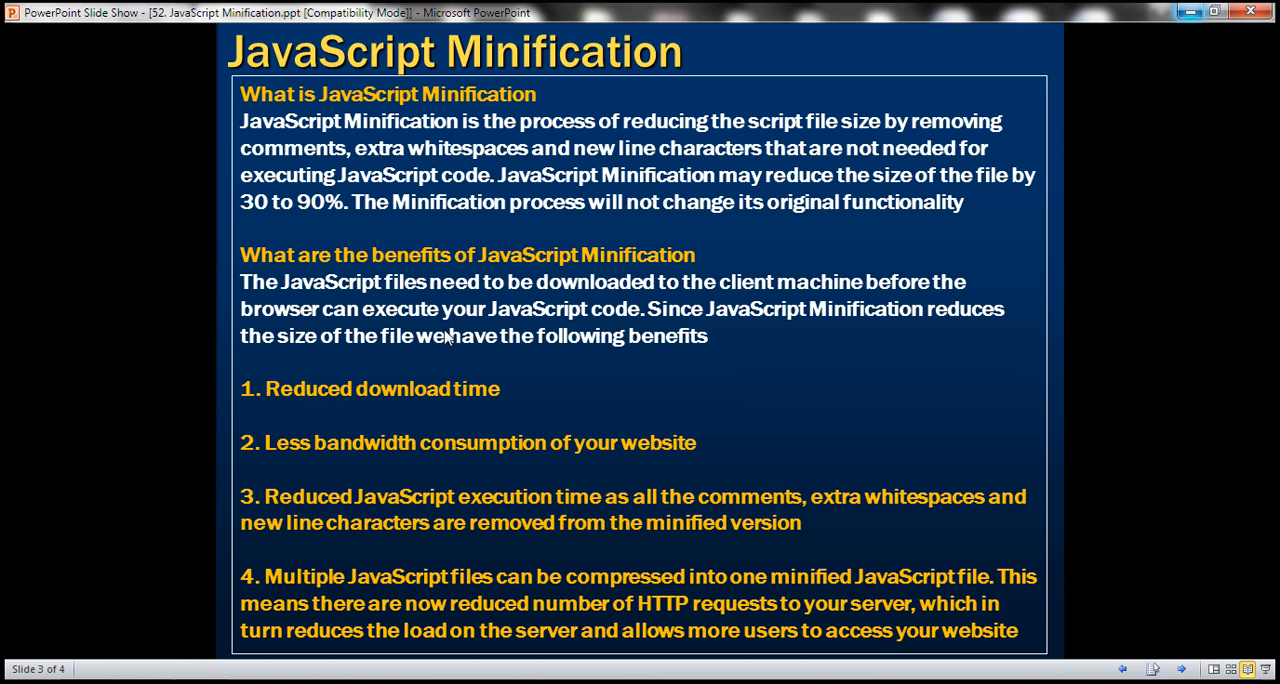
pyautogui.moveTo(688, 344)
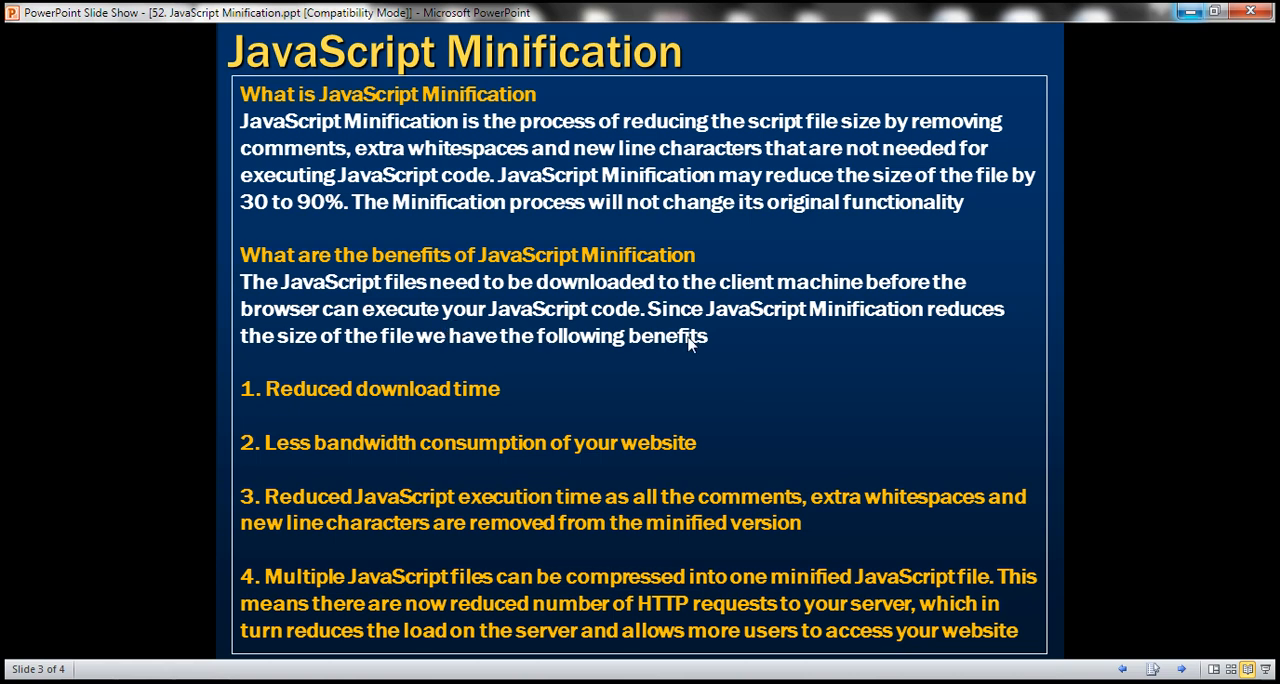
pyautogui.moveTo(532, 380)
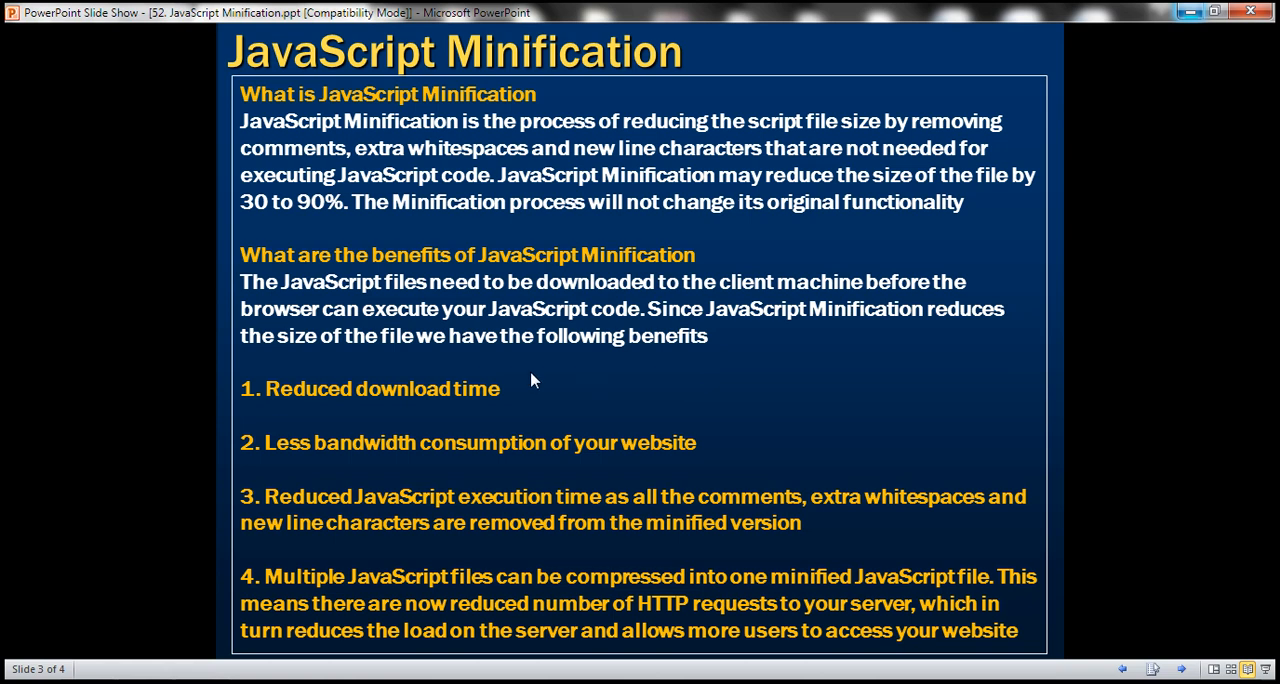
pyautogui.moveTo(378, 360)
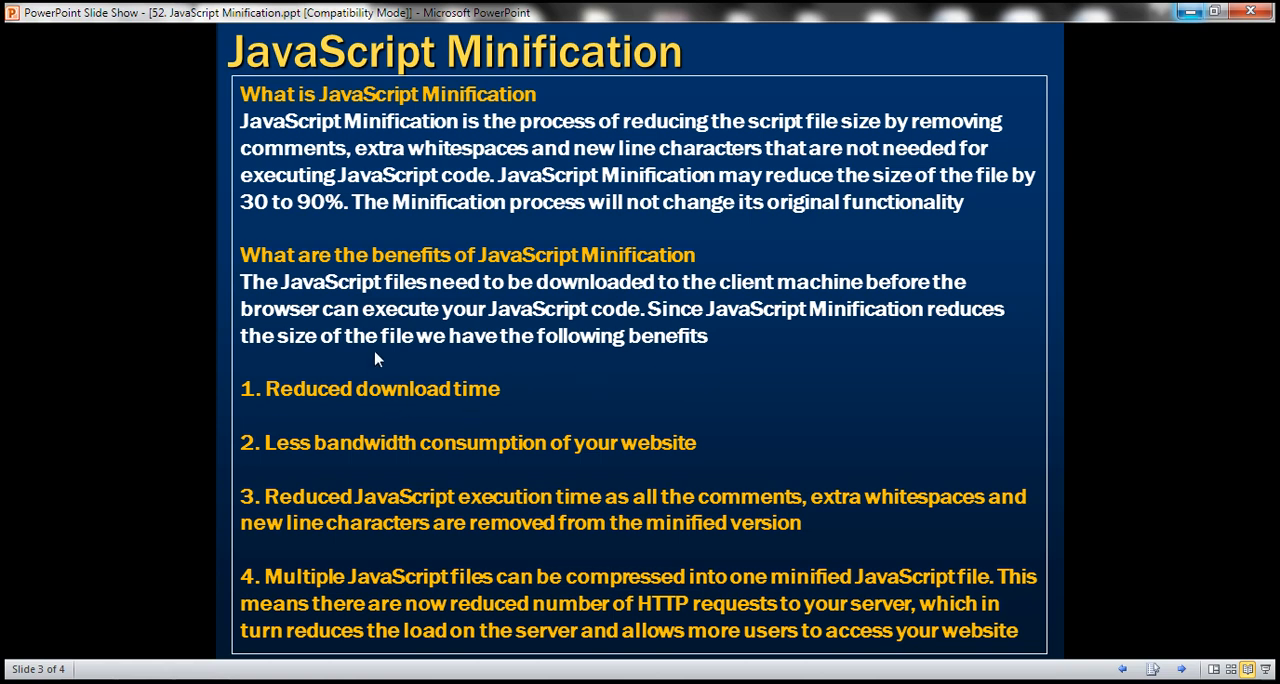
pyautogui.moveTo(436, 412)
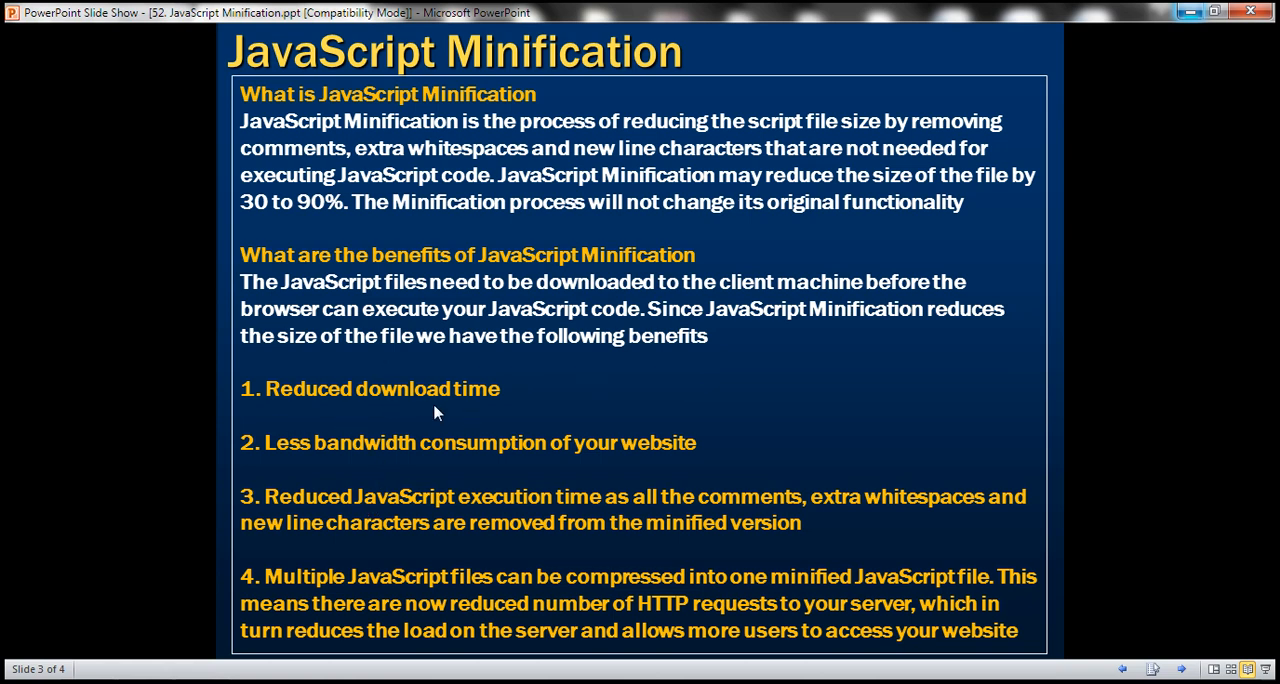
pyautogui.moveTo(392, 476)
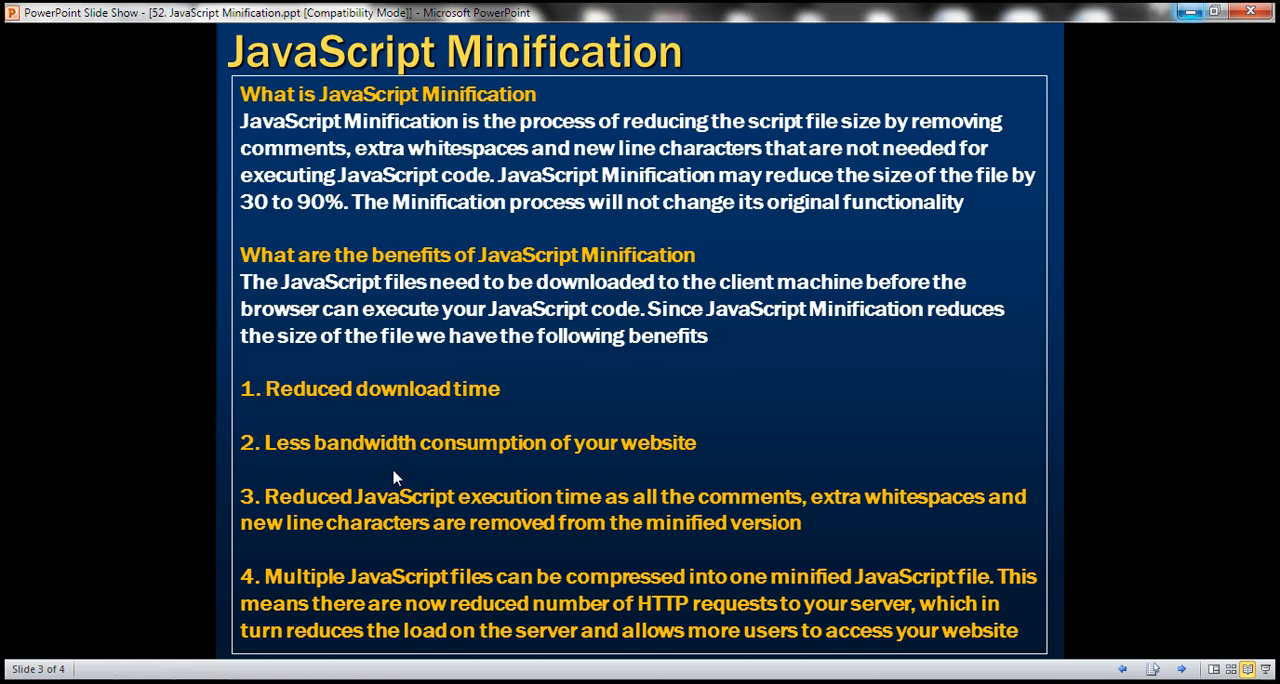
pyautogui.moveTo(408, 532)
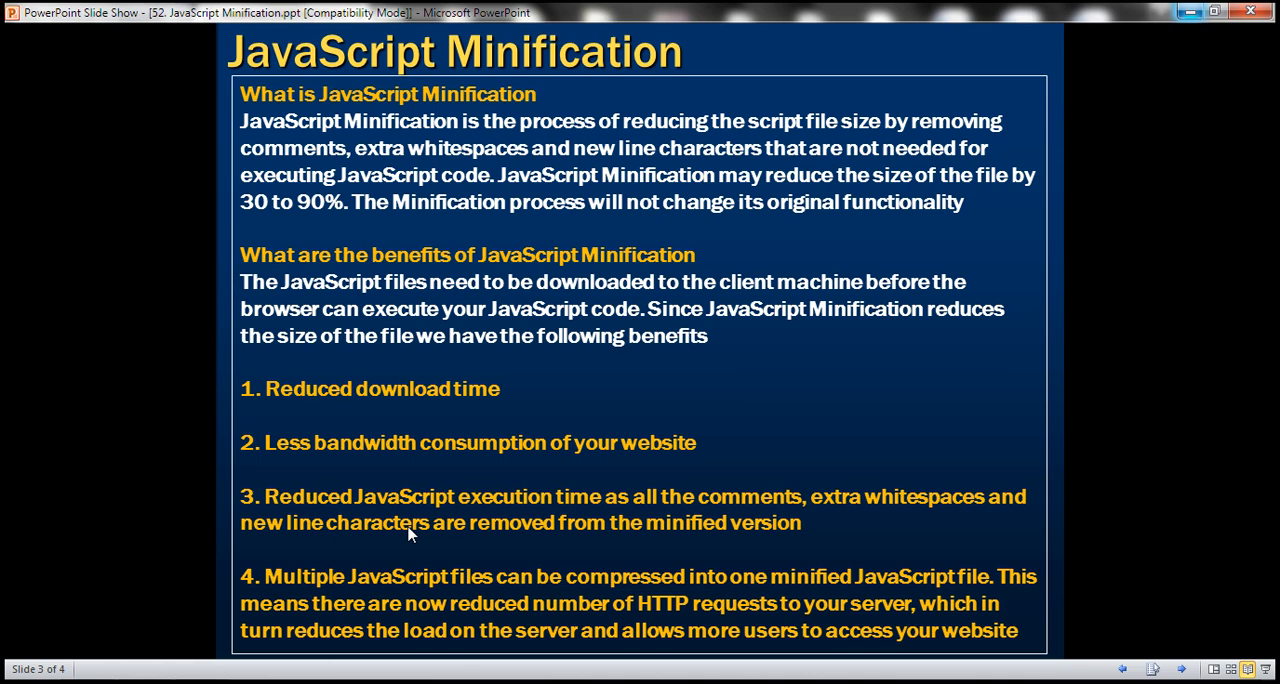
pyautogui.moveTo(412, 598)
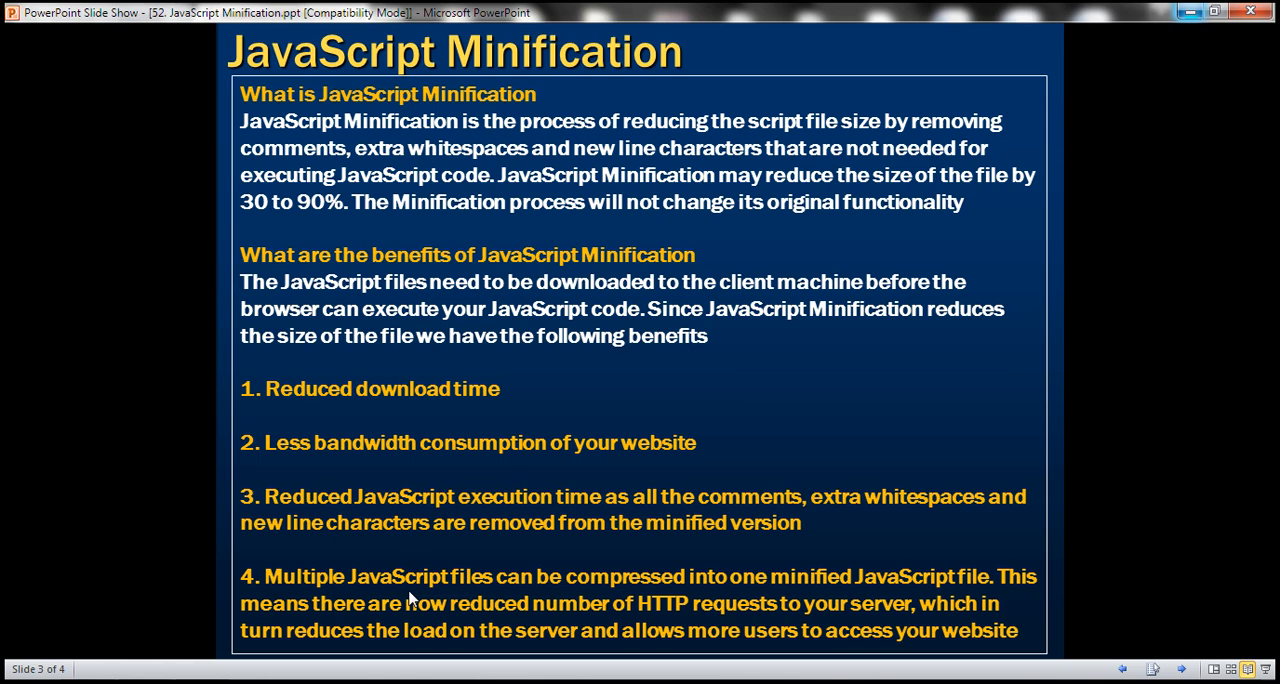
pyautogui.moveTo(196, 634)
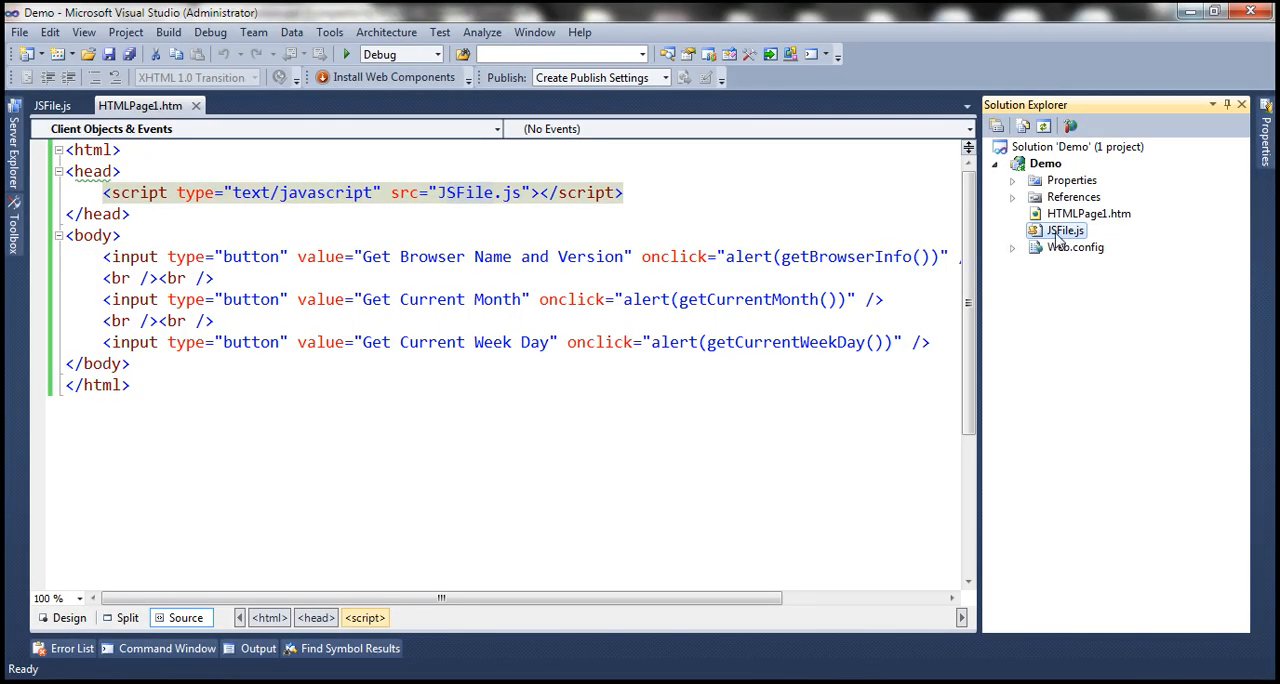
pyautogui.moveTo(1064, 320)
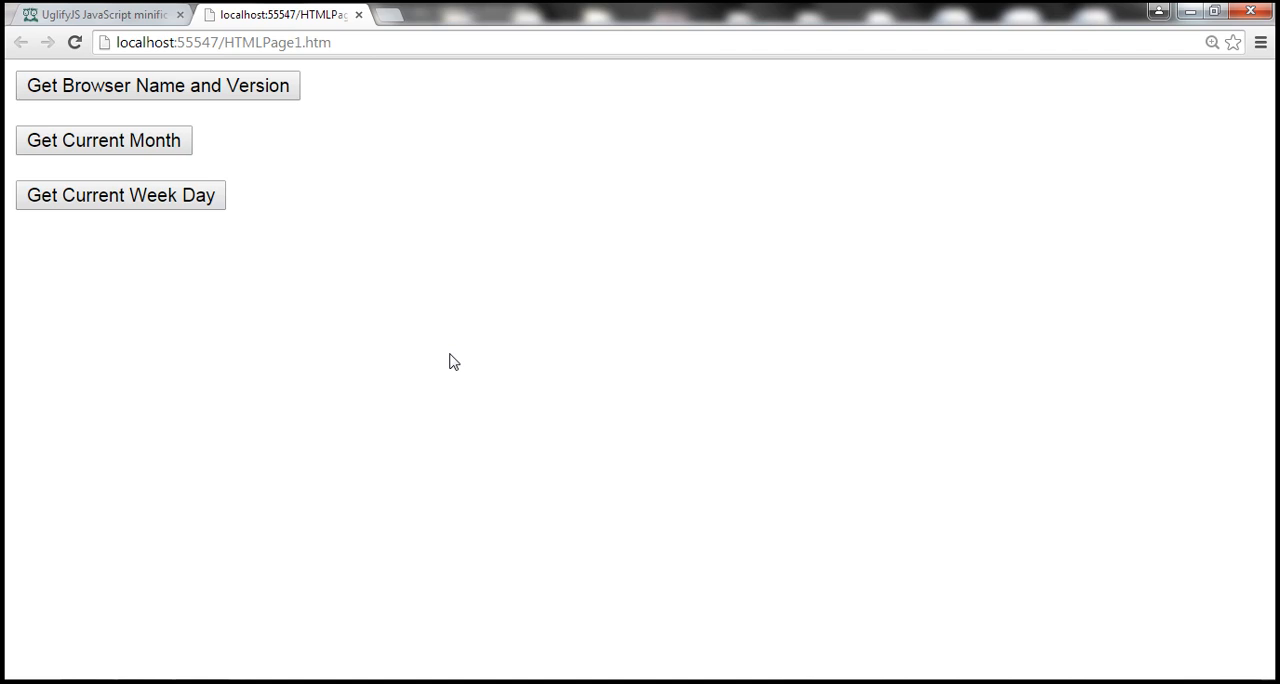
pyautogui.moveTo(420, 332)
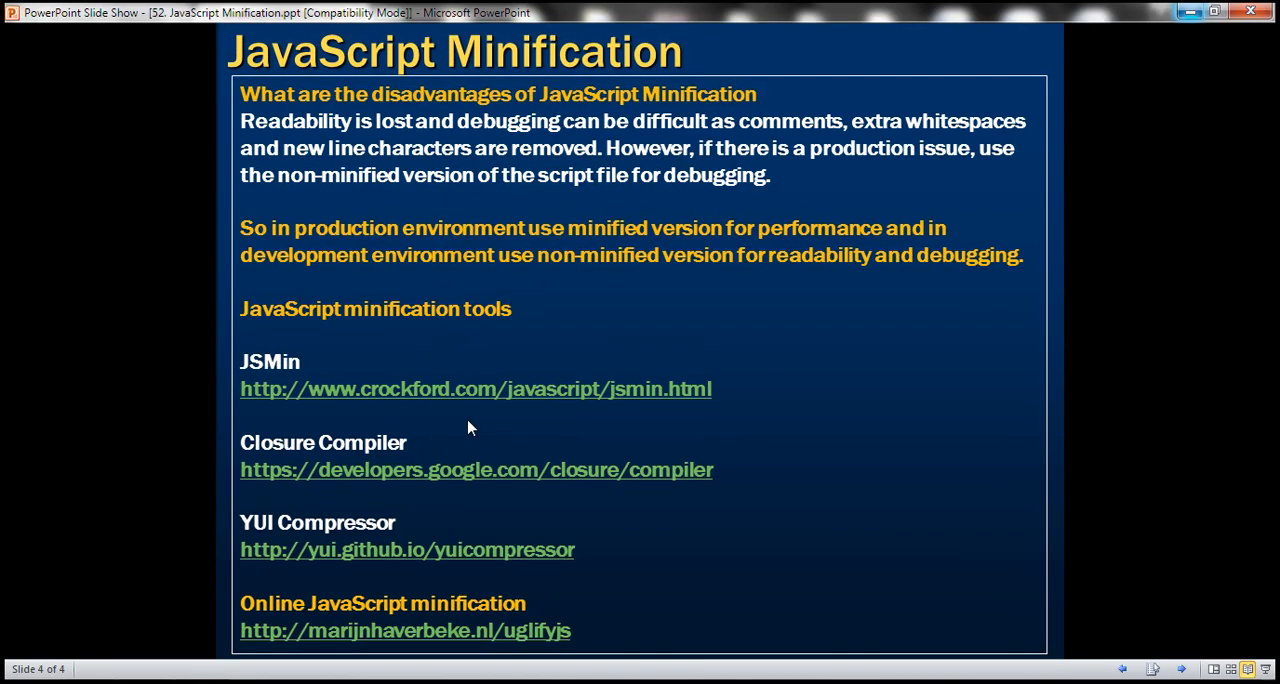
pyautogui.moveTo(380, 336)
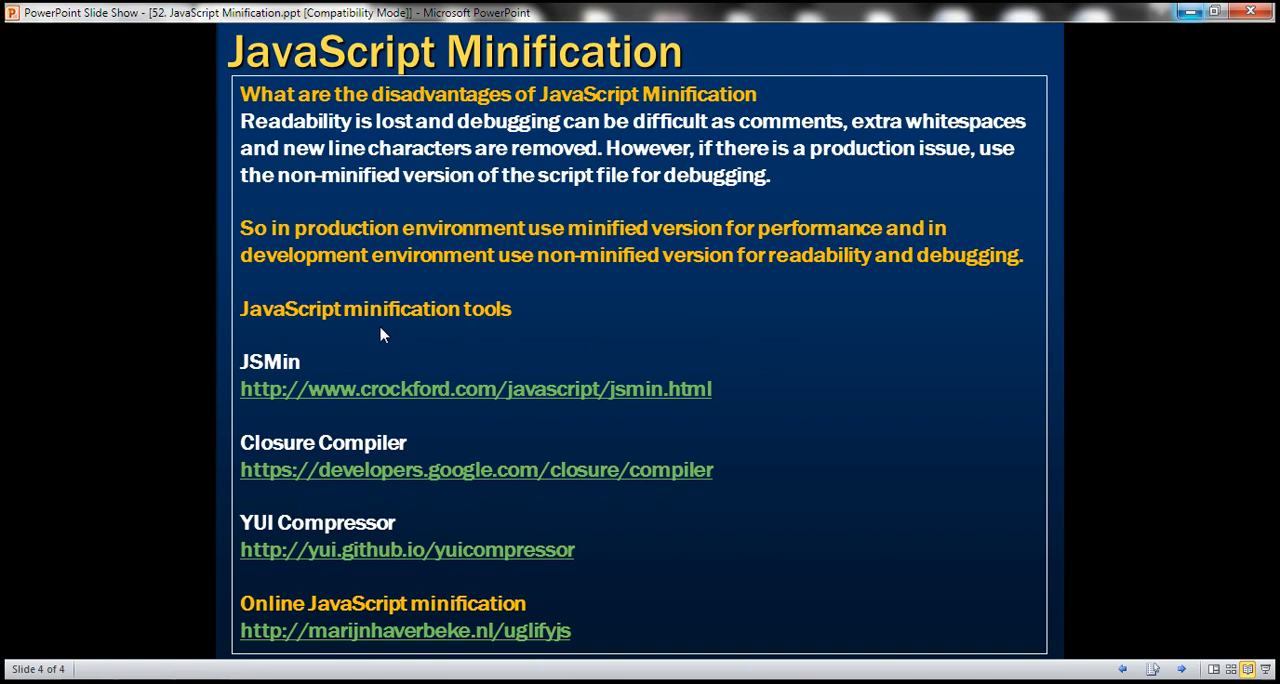
pyautogui.moveTo(416, 388)
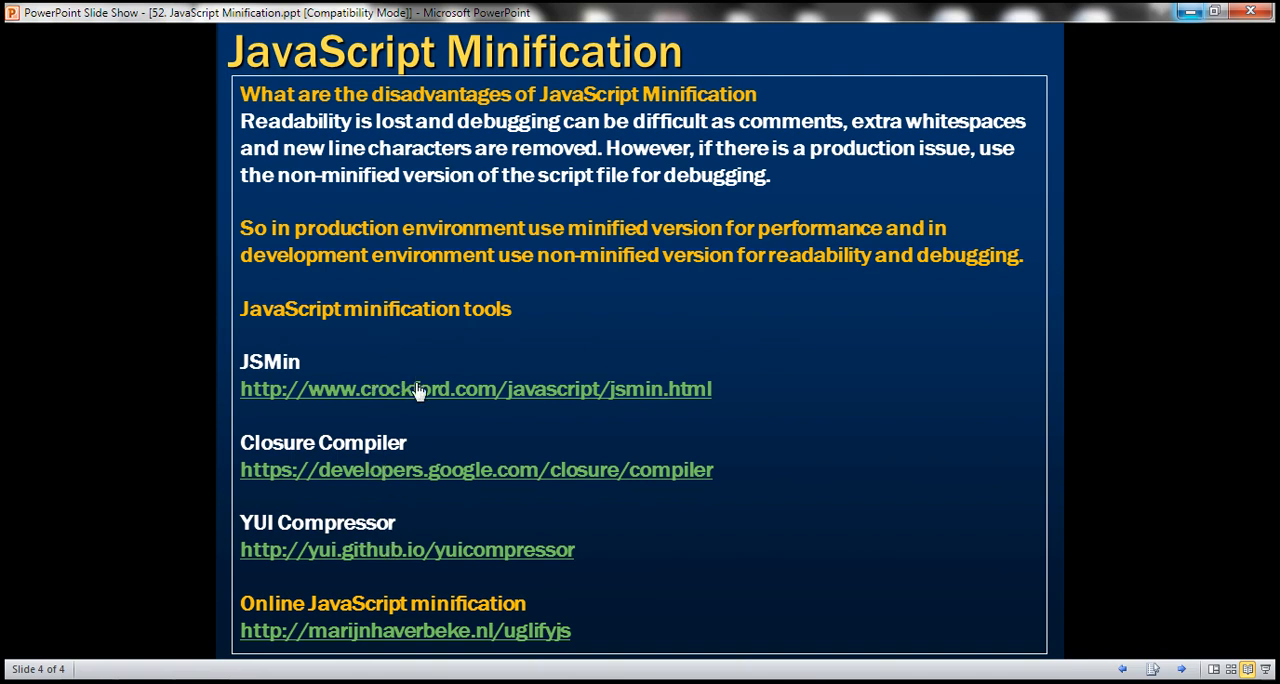
pyautogui.moveTo(424, 578)
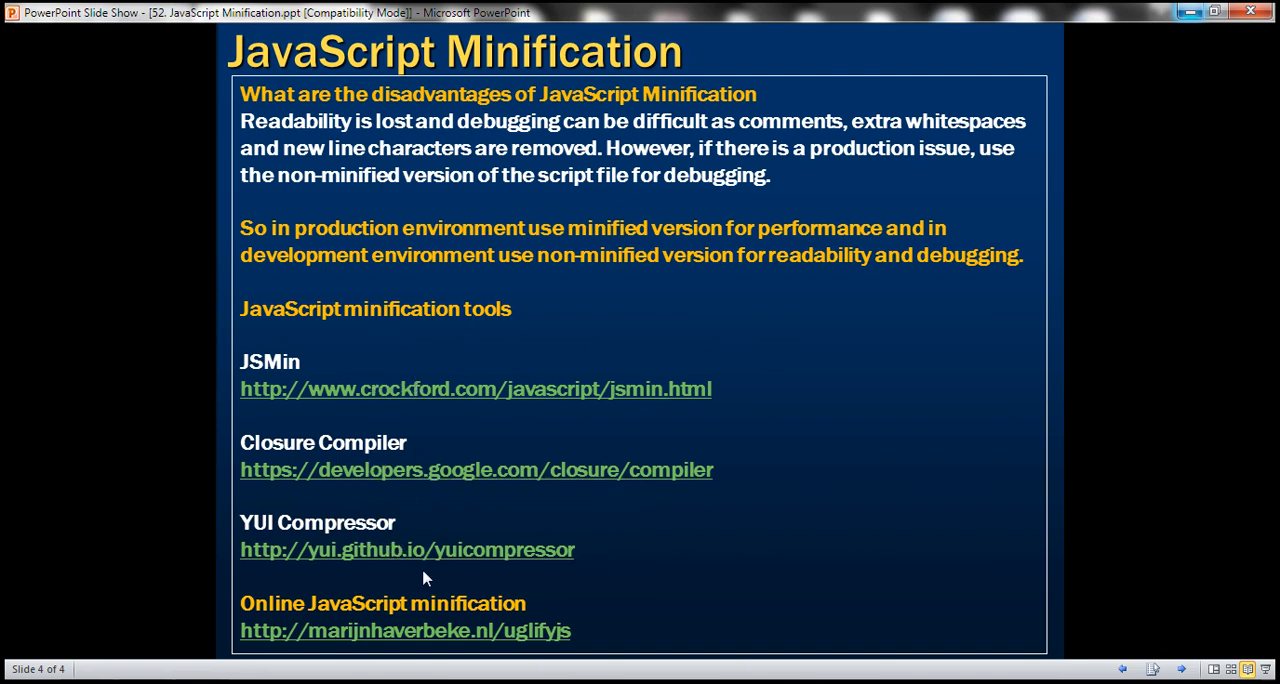
pyautogui.moveTo(446, 616)
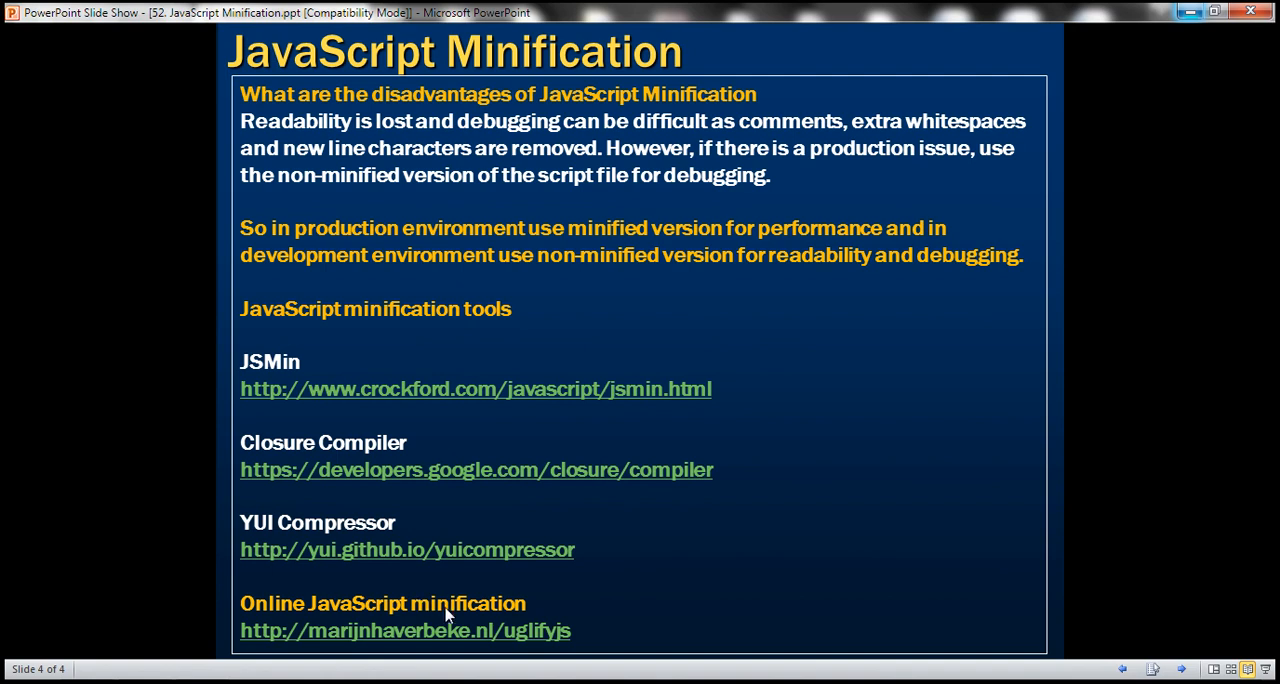
pyautogui.moveTo(530, 642)
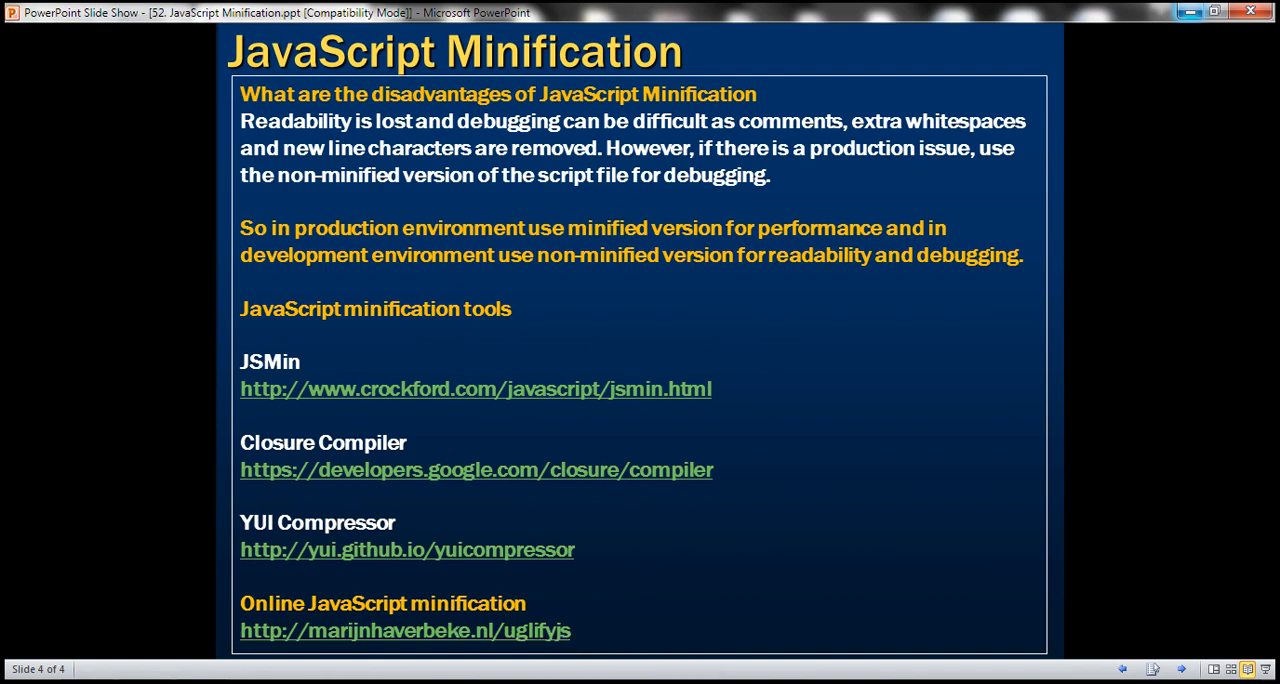
# - Advance to slide 4 on minification drawbacks and tools, including the UglifyJS link
pyautogui.click(404, 630)
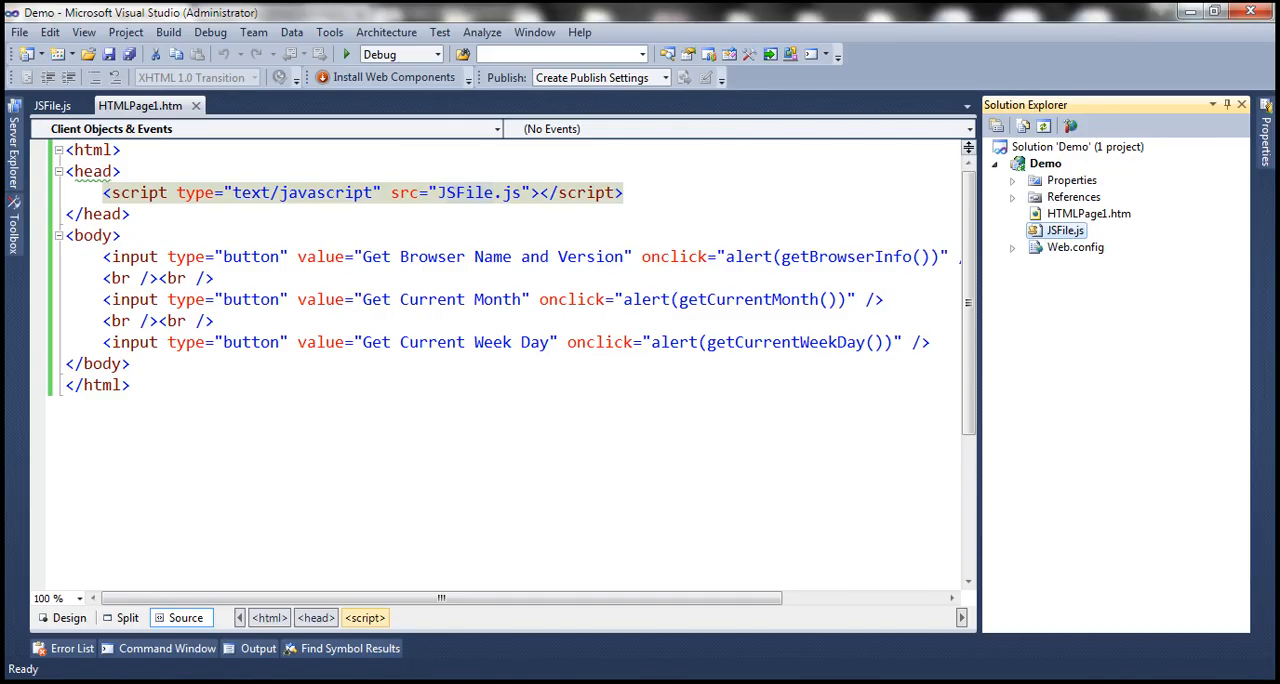
pyautogui.moveTo(1056, 242)
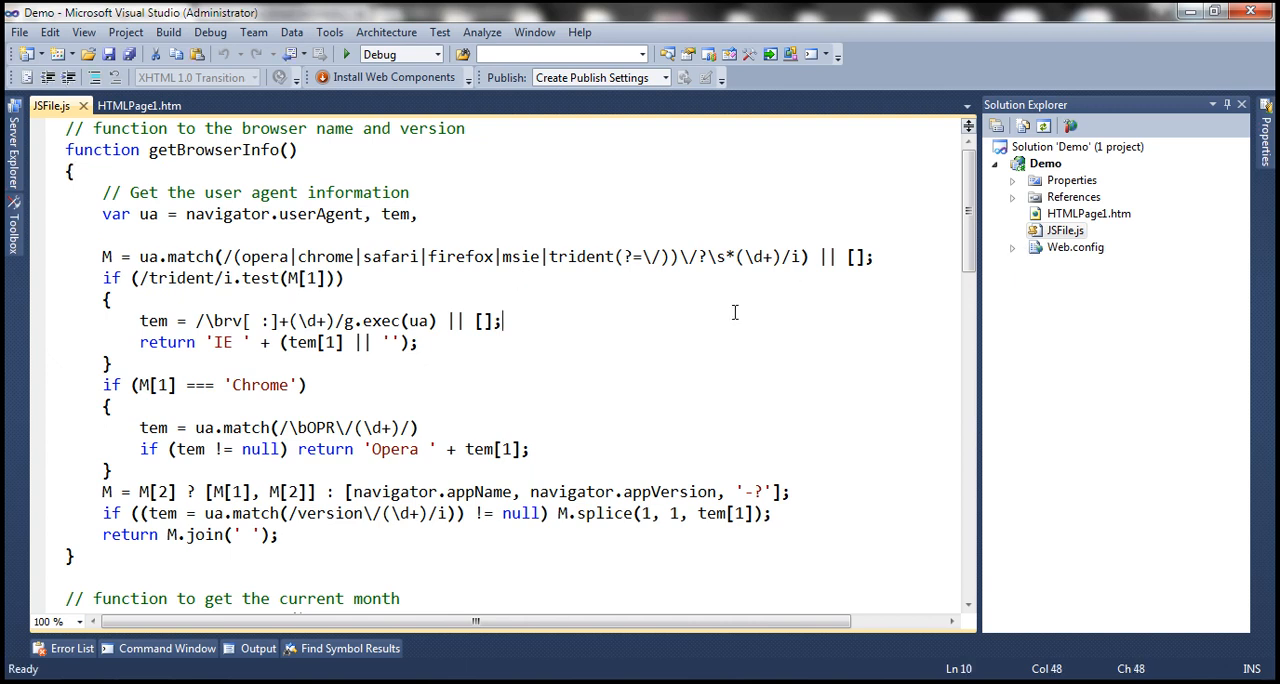
# - Reveal JSFile.js's containing Demo folder from its editor tab
pyautogui.rightClick(1044, 164)
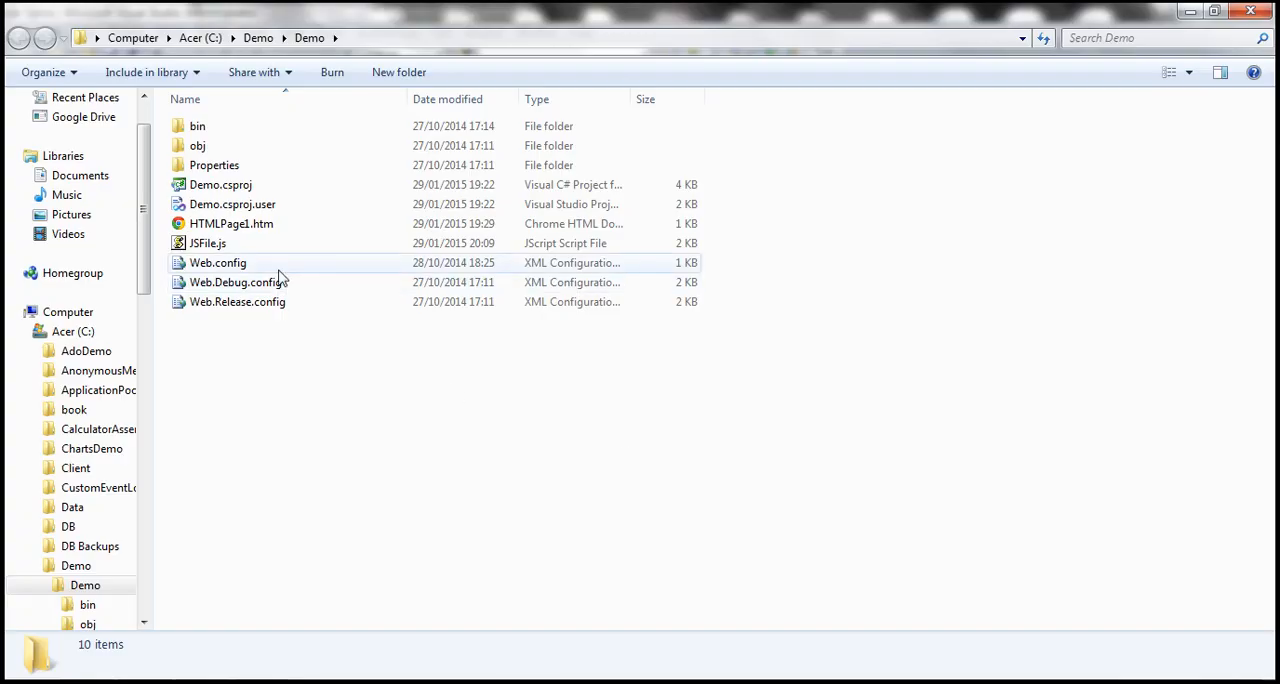
# - Select JSFile.js in the Demo folder to read its 1.66 KB size
pyautogui.click(208, 244)
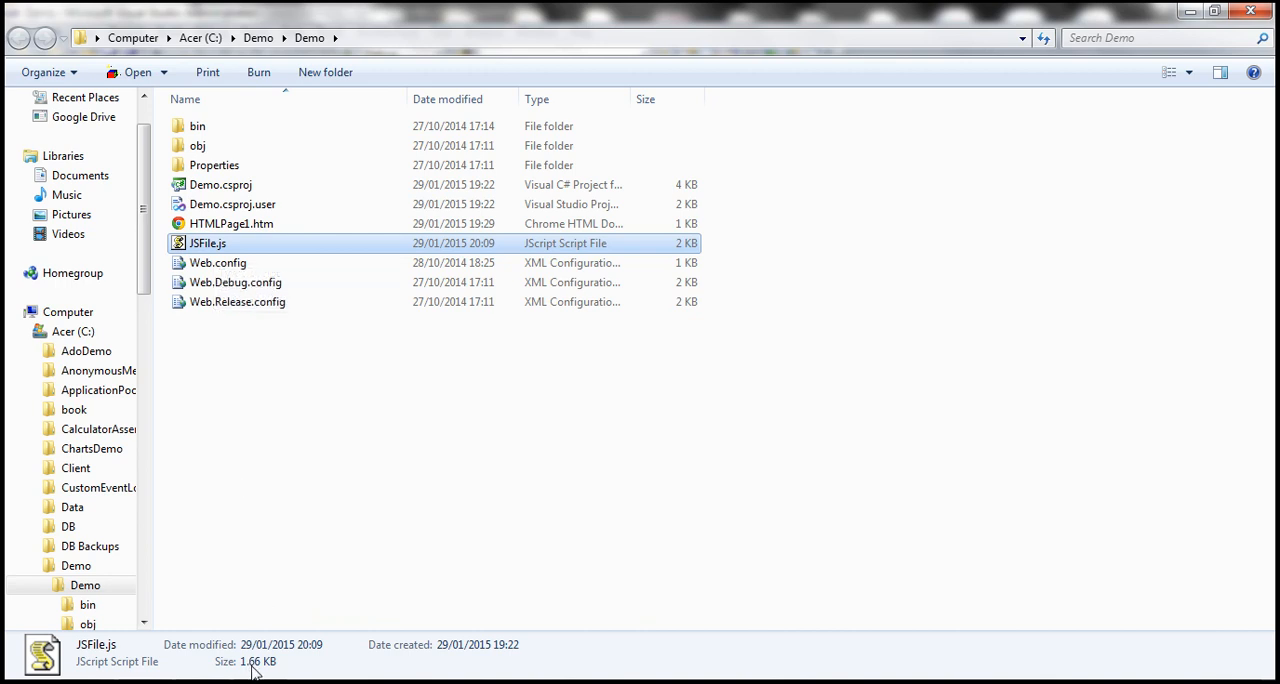
pyautogui.moveTo(266, 670)
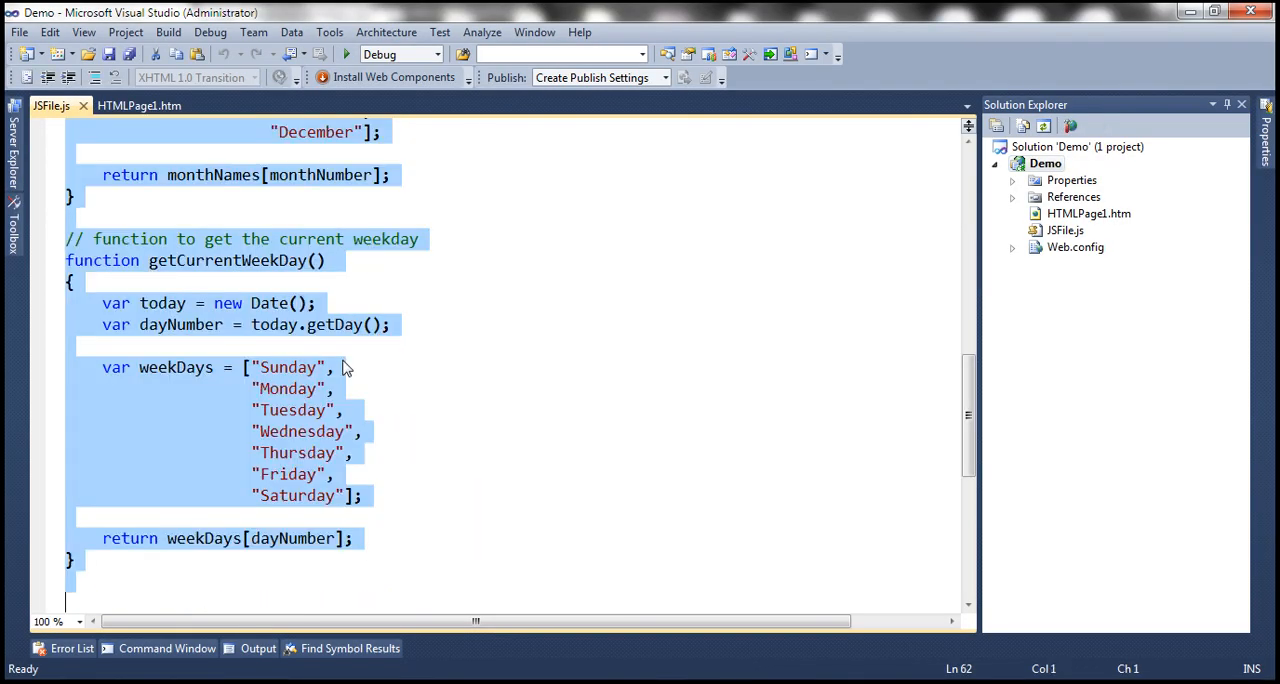
# - Select and copy the entire JSFile.js code for minification
pyautogui.press('Delete')
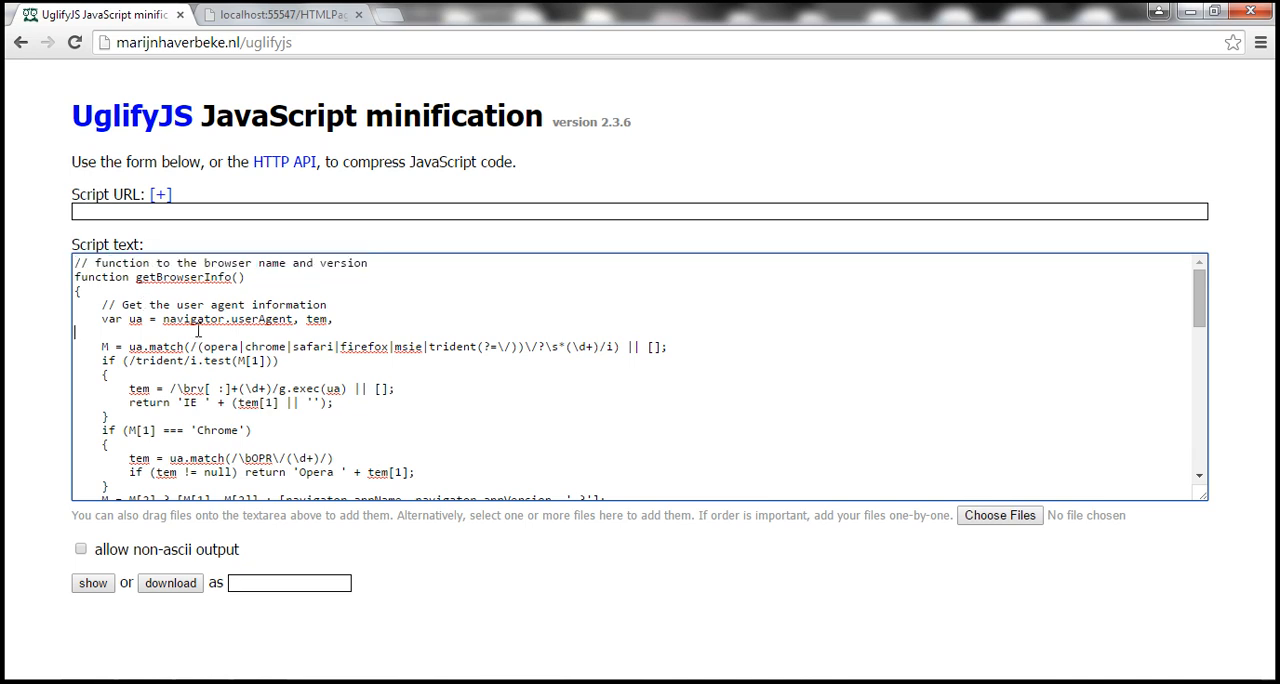
pyautogui.moveTo(328, 292)
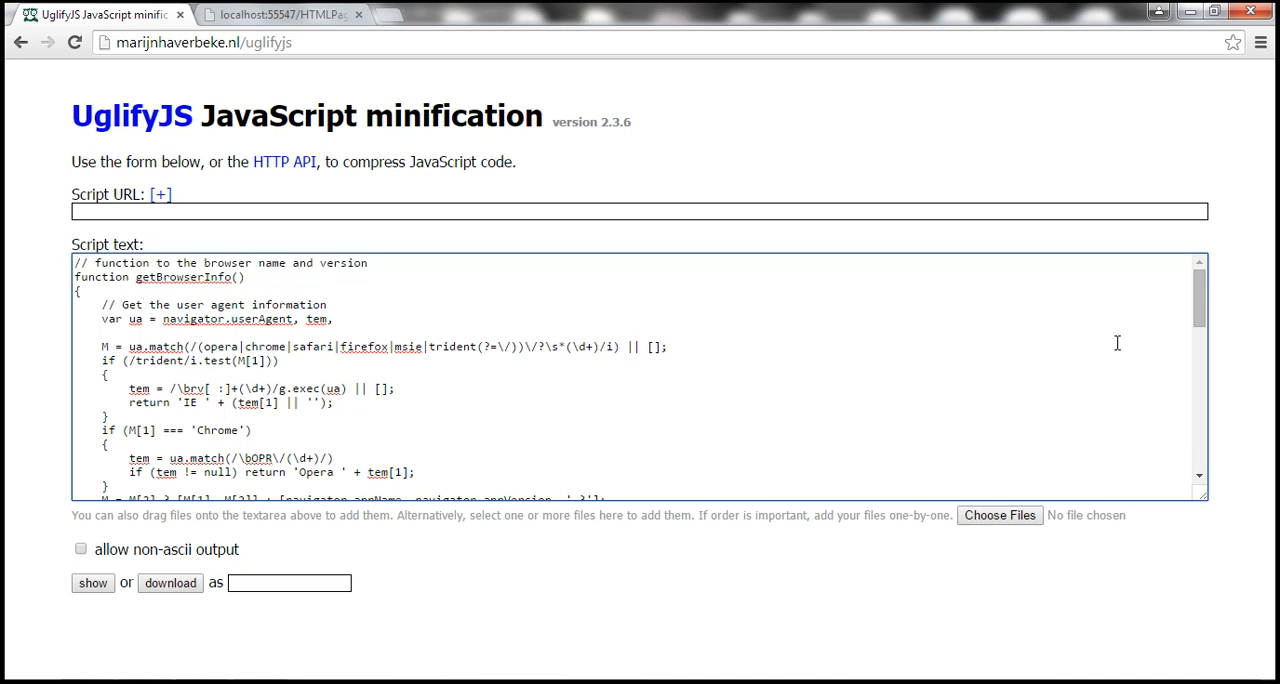
# - Run UglifyJS on the pasted JSFile.js code to produce the minified version
pyautogui.scroll(-3)
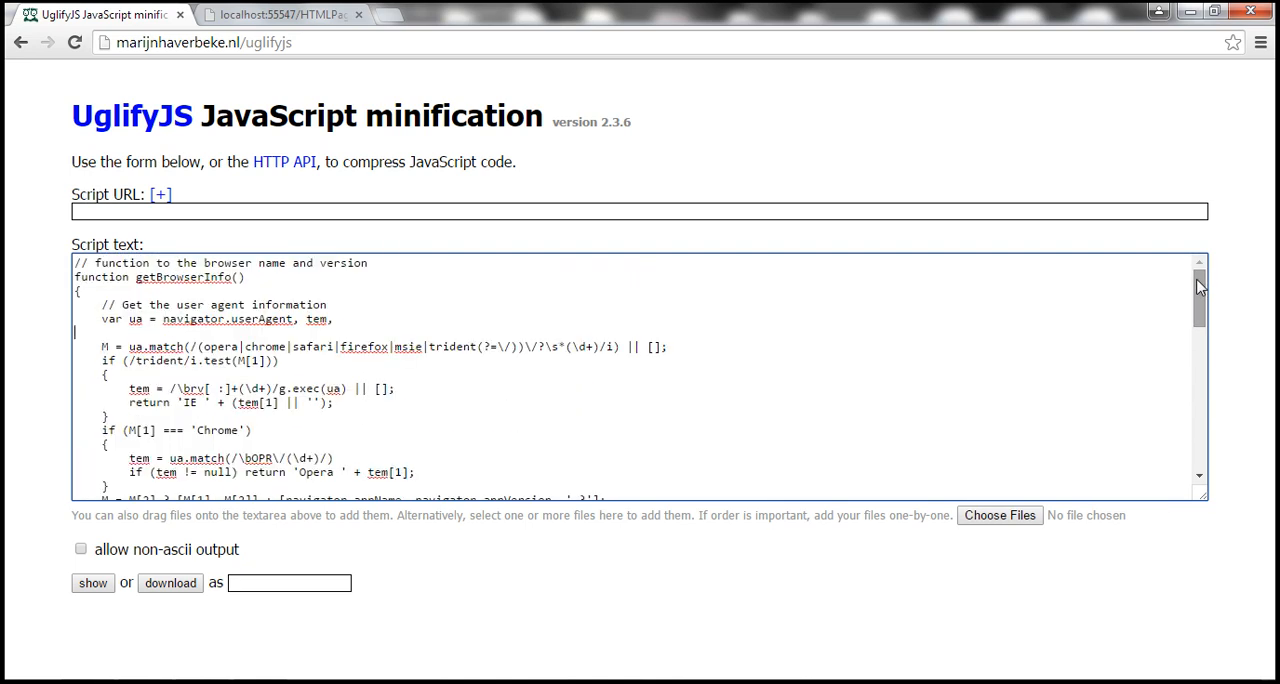
pyautogui.click(92, 584)
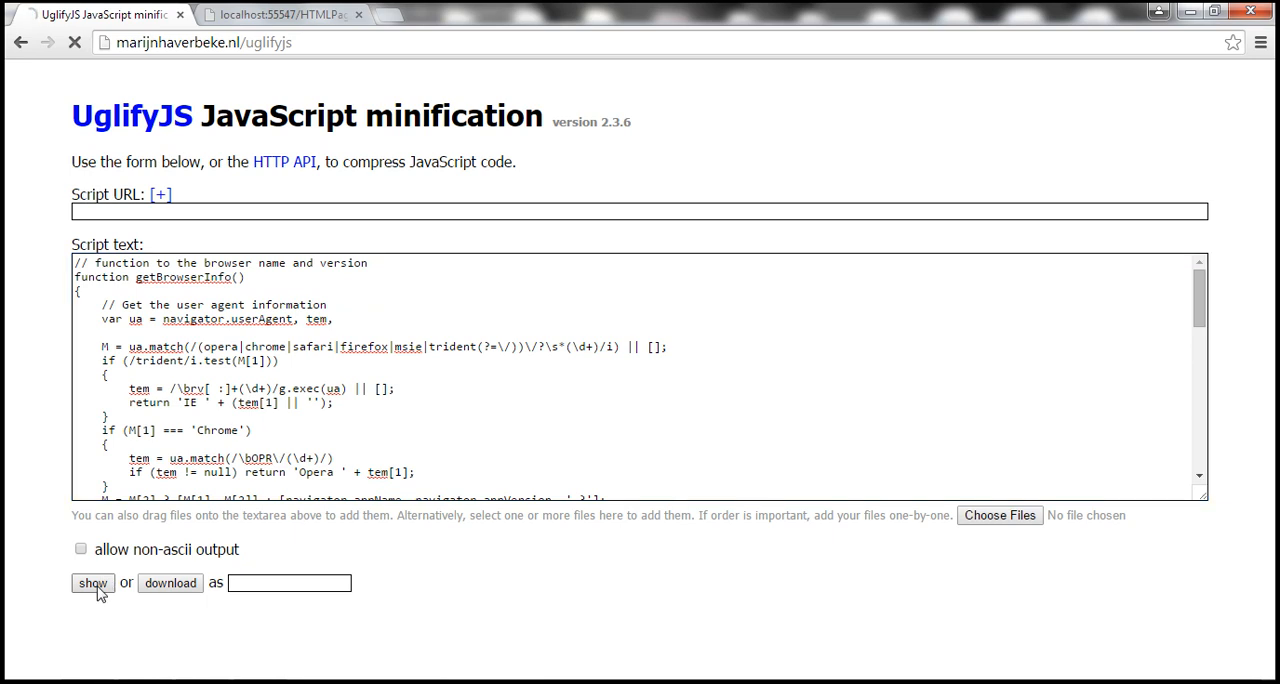
pyautogui.click(92, 584)
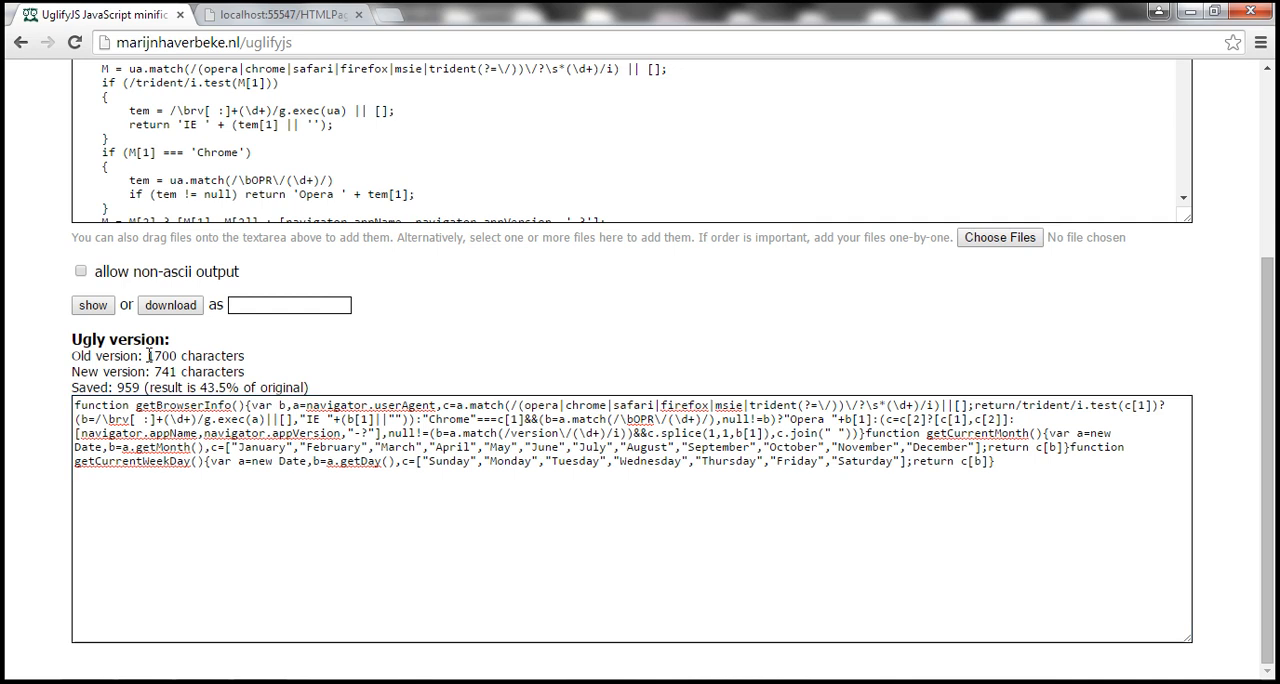
# - Highlight the 1700 and 741 character counts and review the one-line minified output
pyautogui.doubleClick(196, 356)
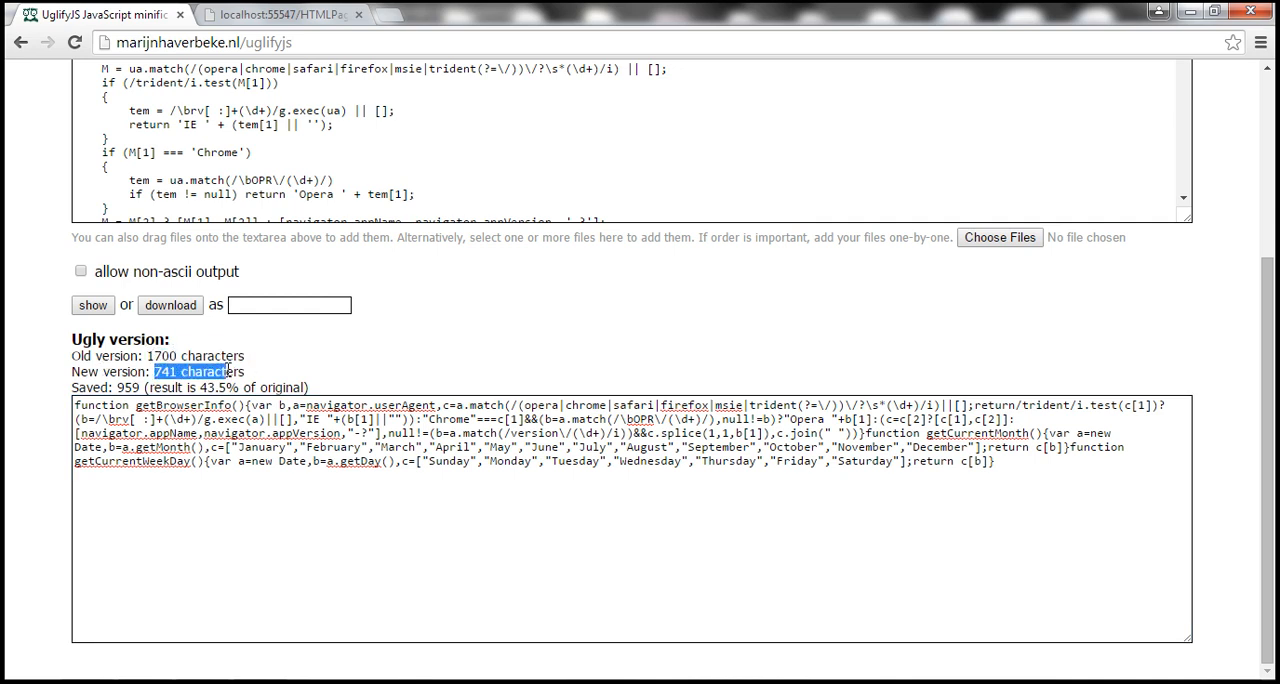
pyautogui.click(504, 404)
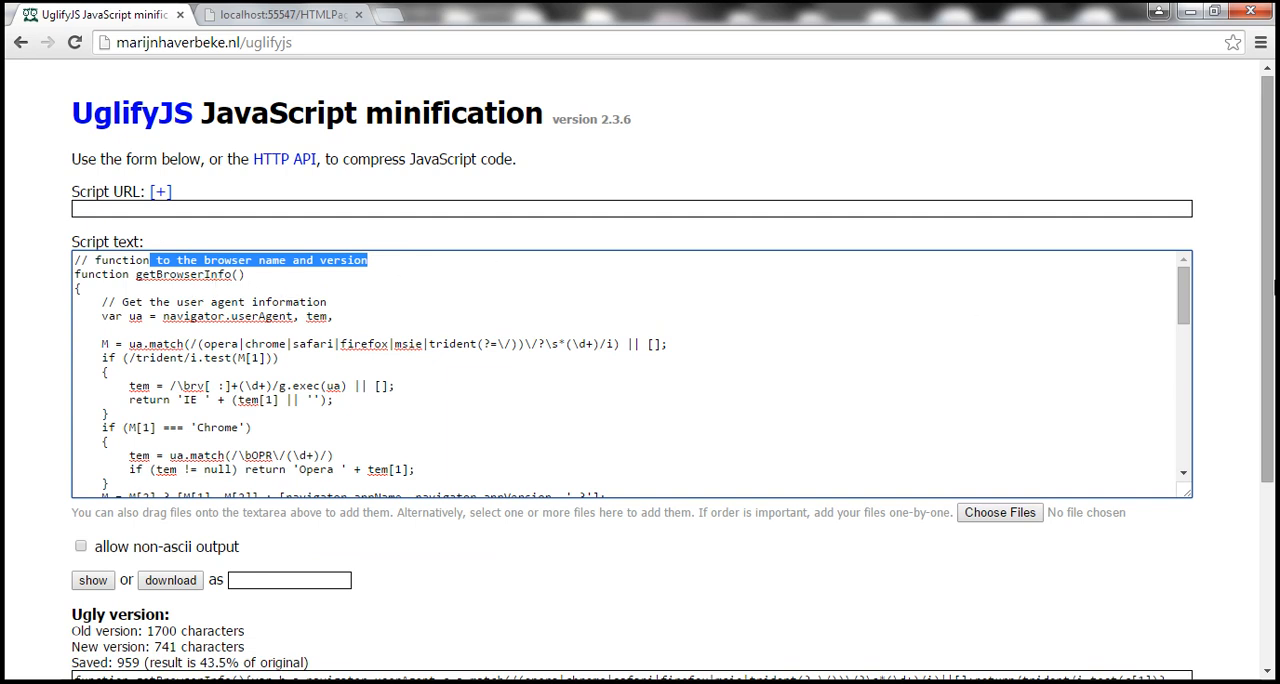
pyautogui.scroll(-3)
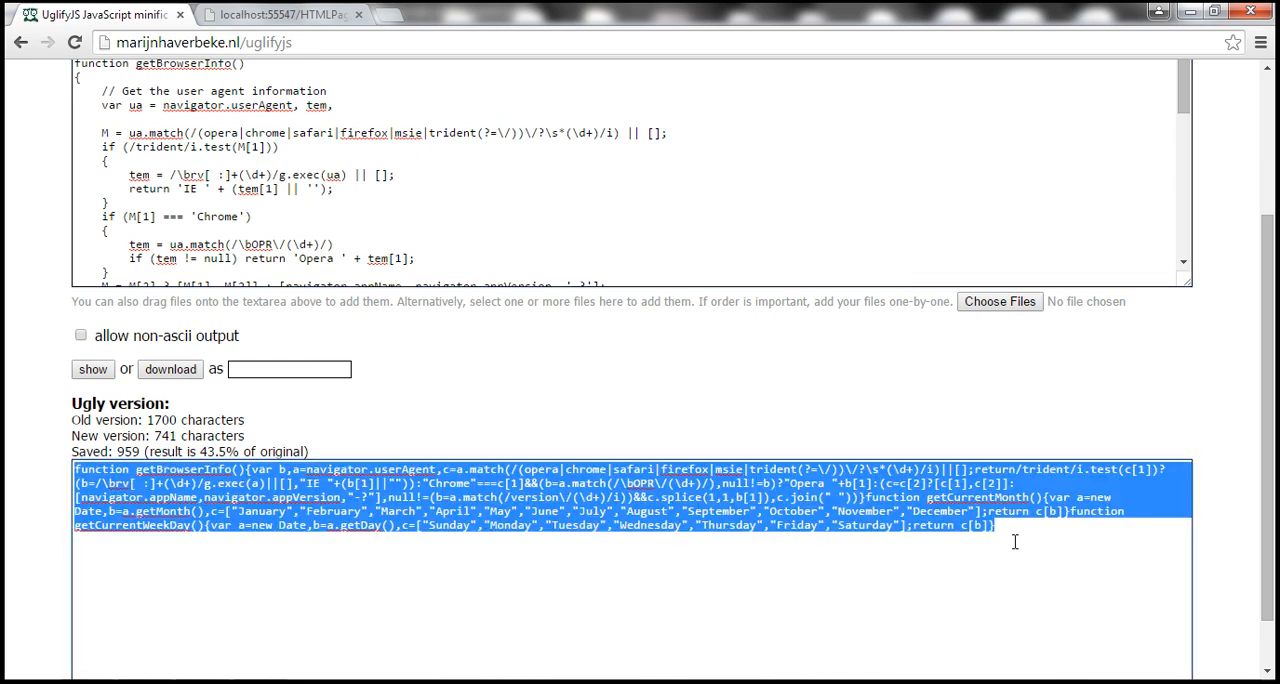
pyautogui.moveTo(322, 620)
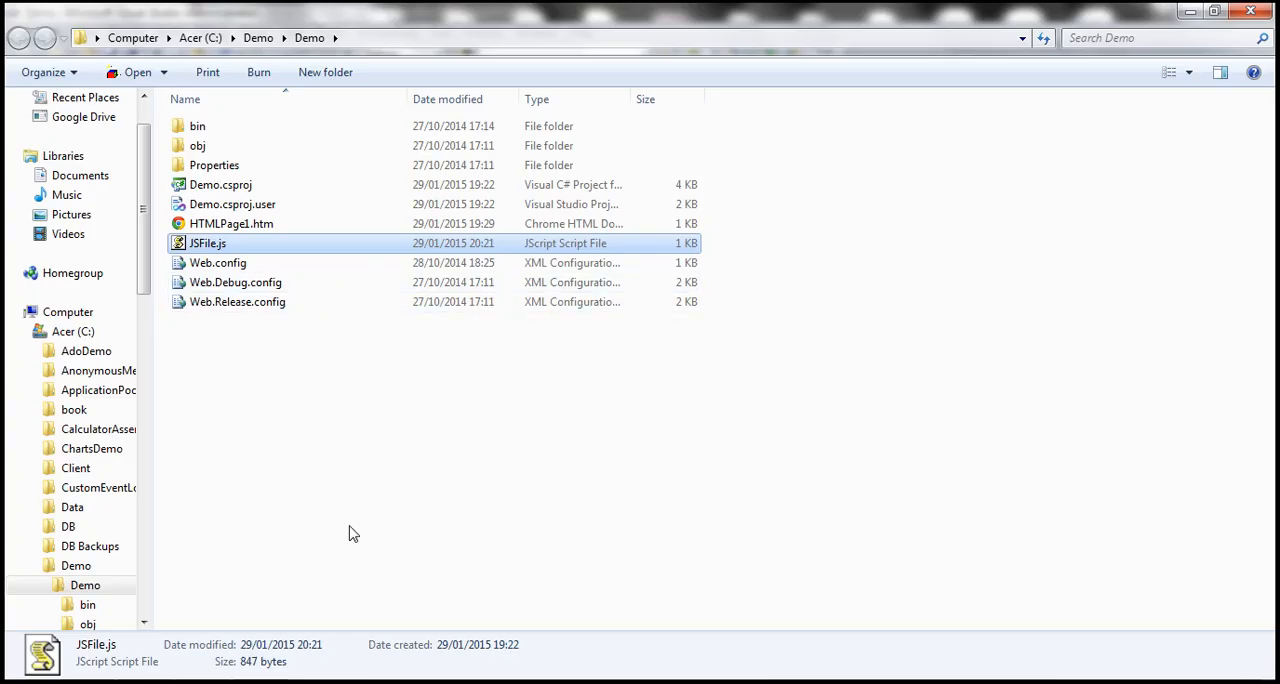
pyautogui.moveTo(260, 670)
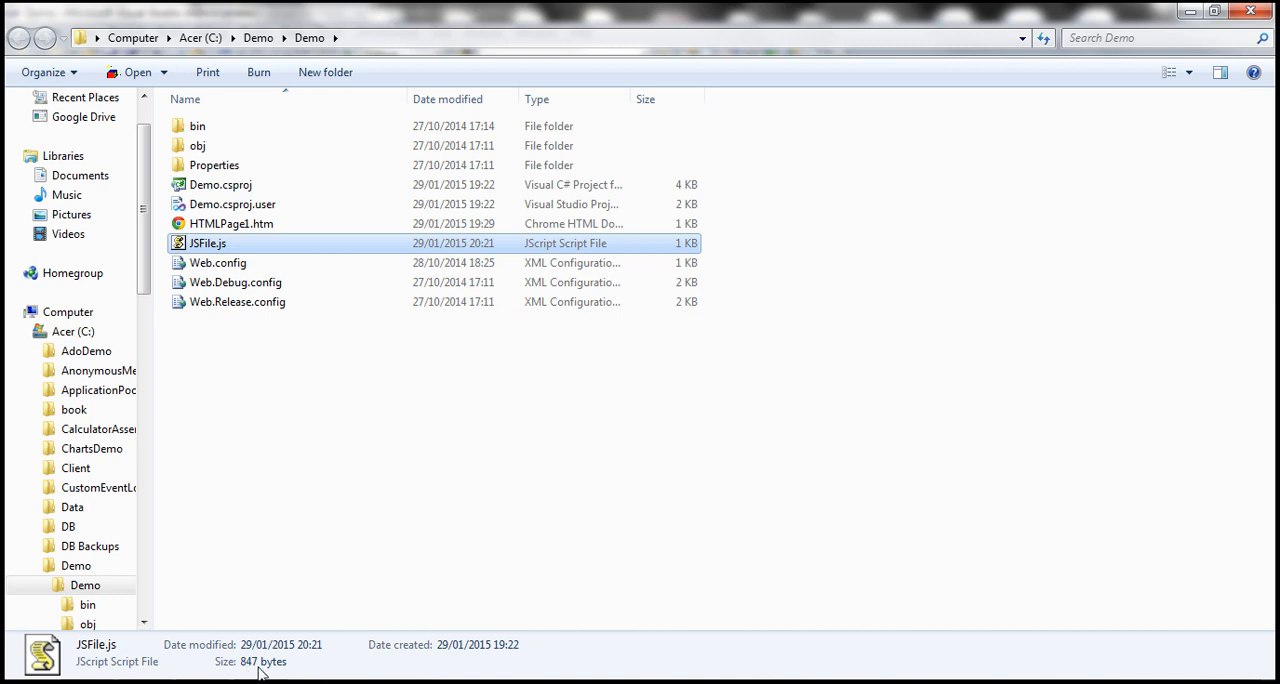
pyautogui.moveTo(240, 672)
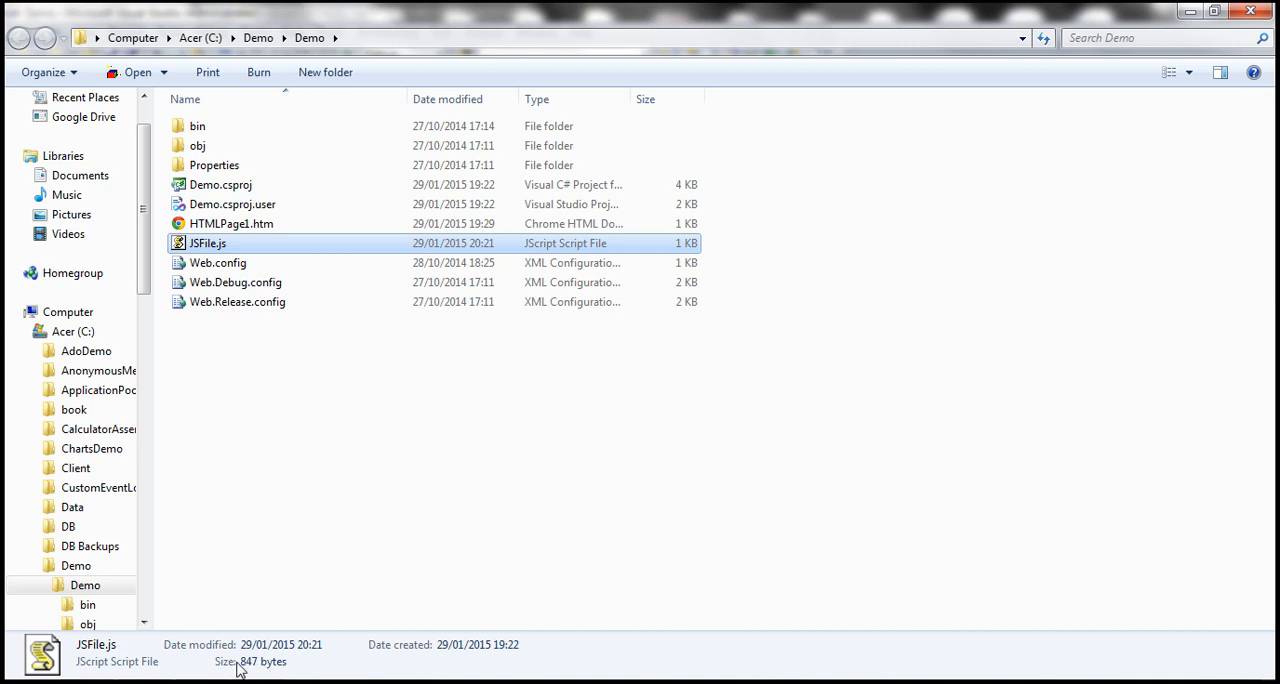
pyautogui.moveTo(250, 630)
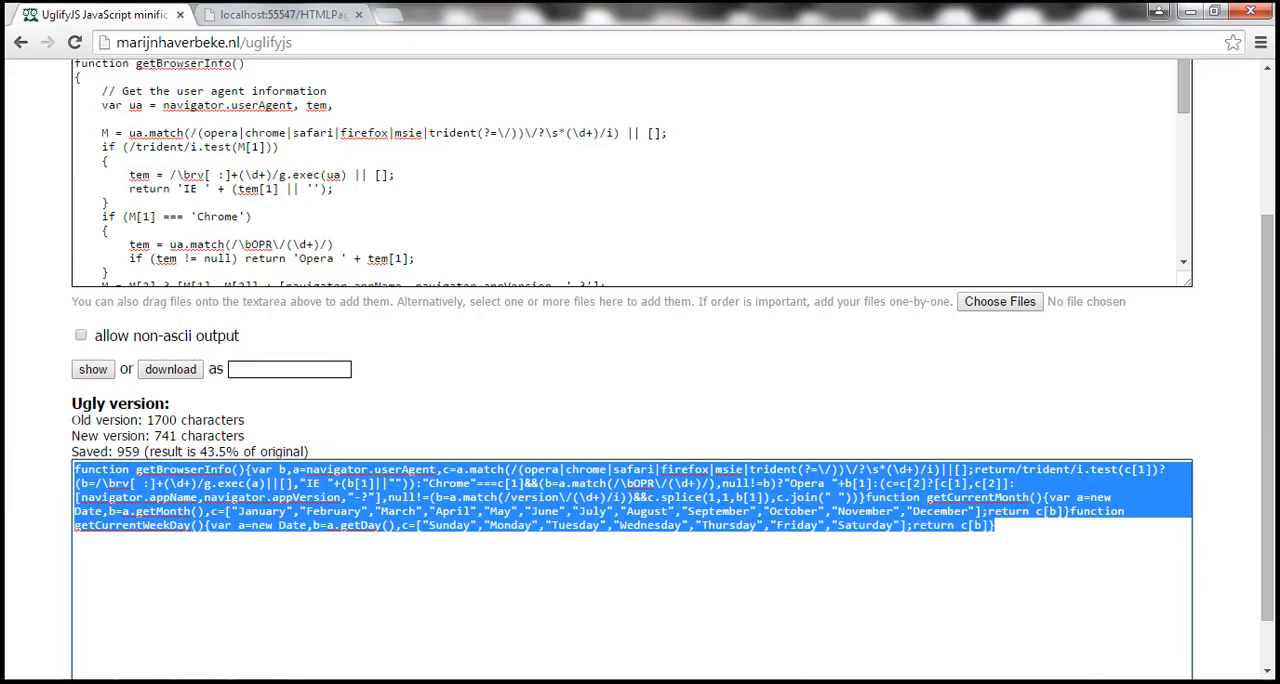
# - Confirm the minified script still reports Chrome 40 on the localhost demo page
pyautogui.click(280, 14)
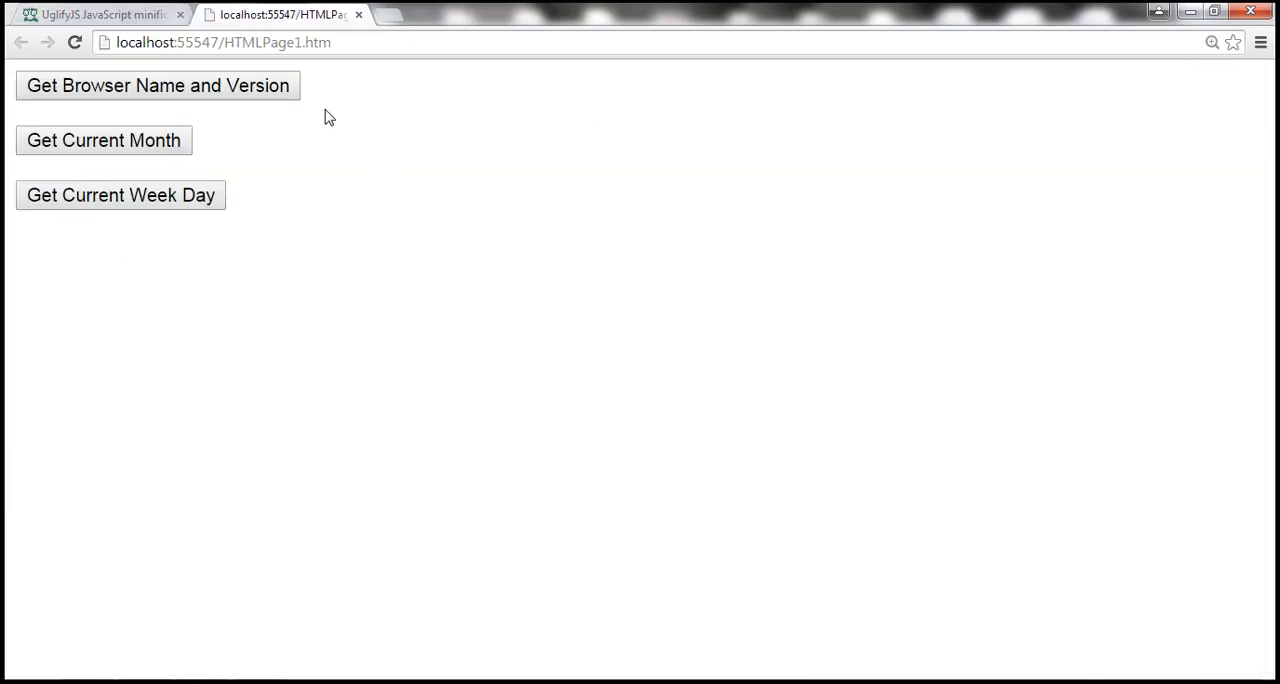
pyautogui.moveTo(360, 224)
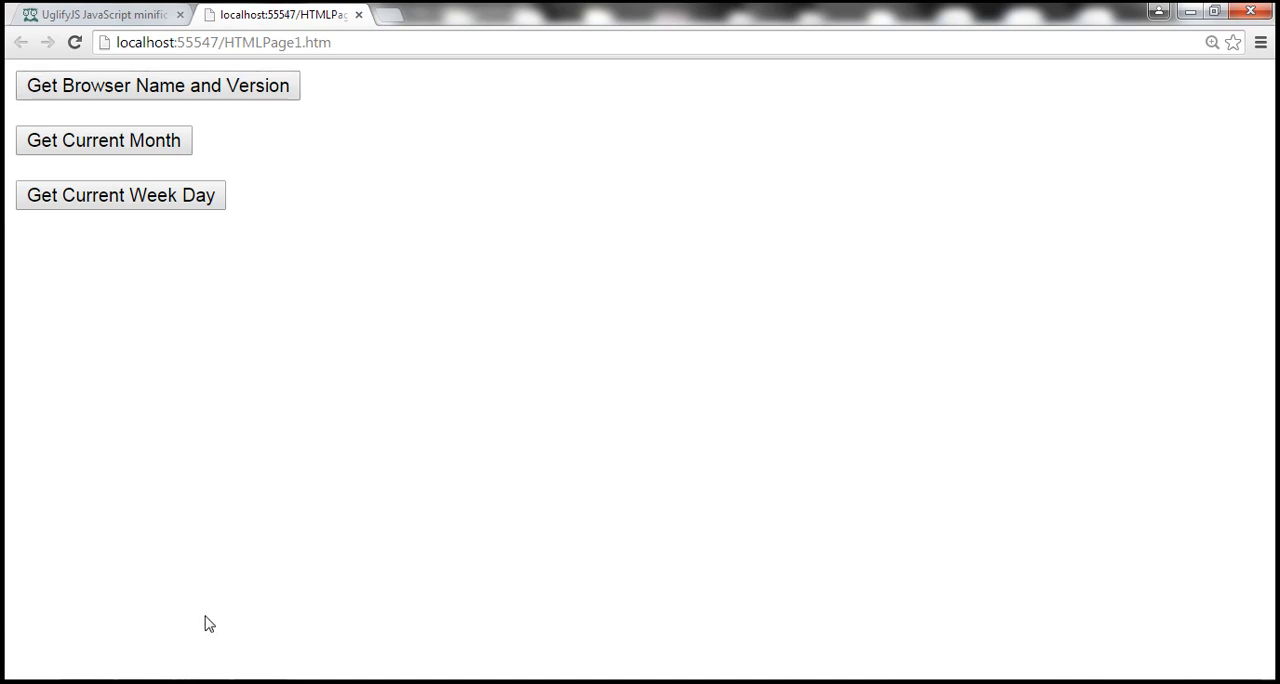
pyautogui.click(224, 42)
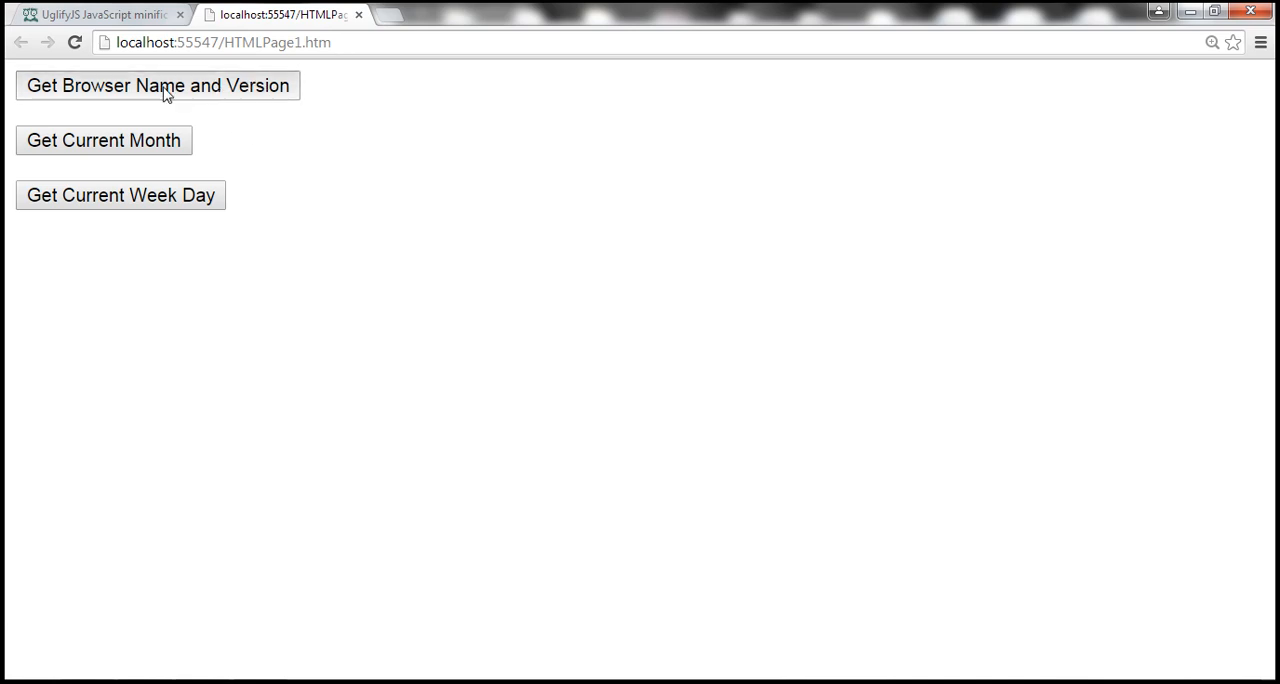
pyautogui.click(156, 84)
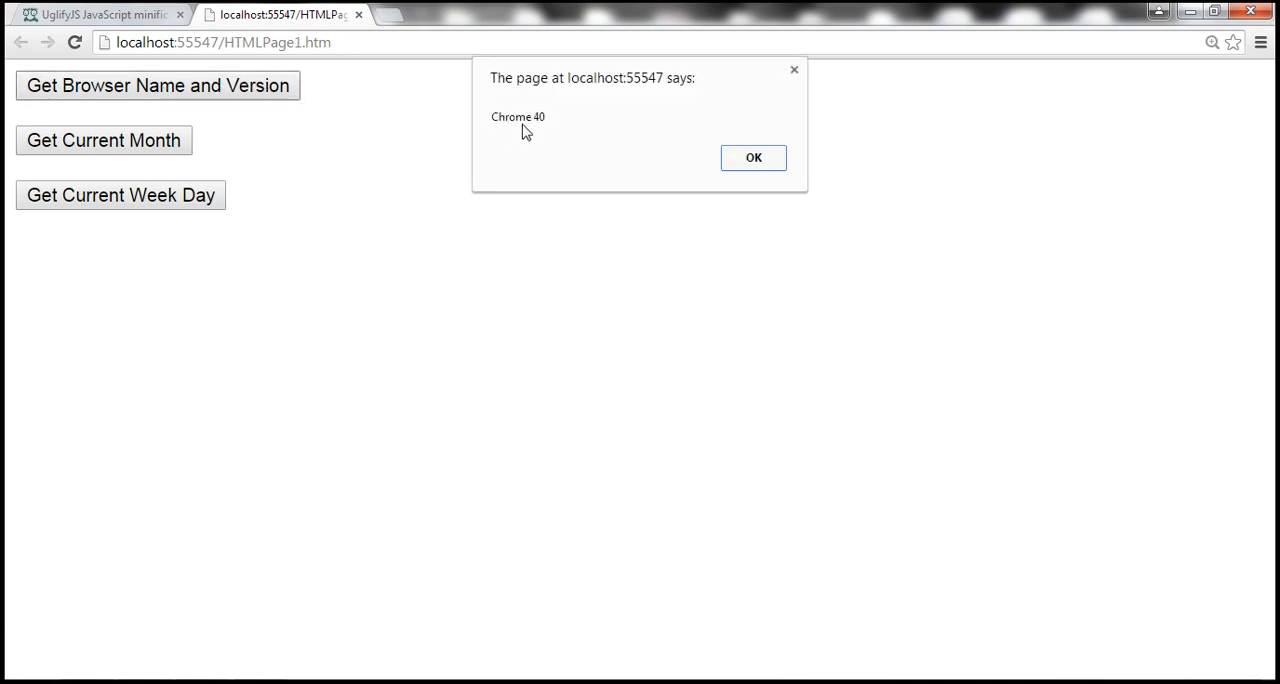
pyautogui.click(752, 156)
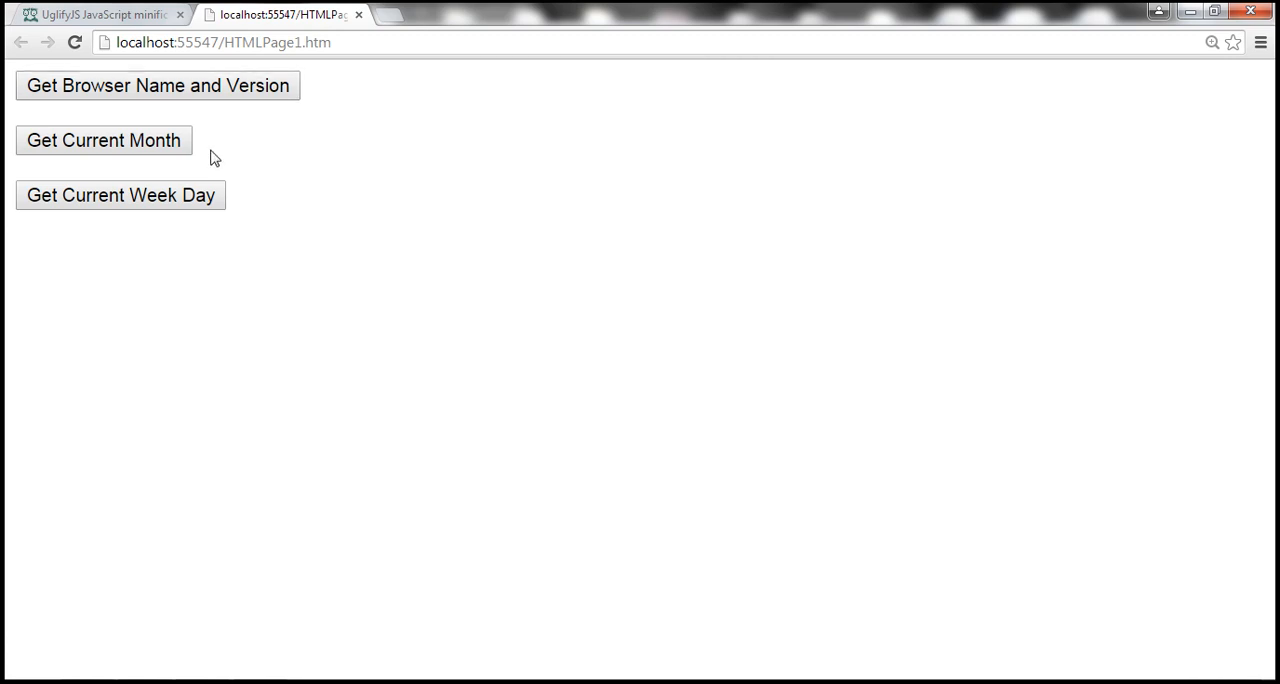
pyautogui.moveTo(110, 206)
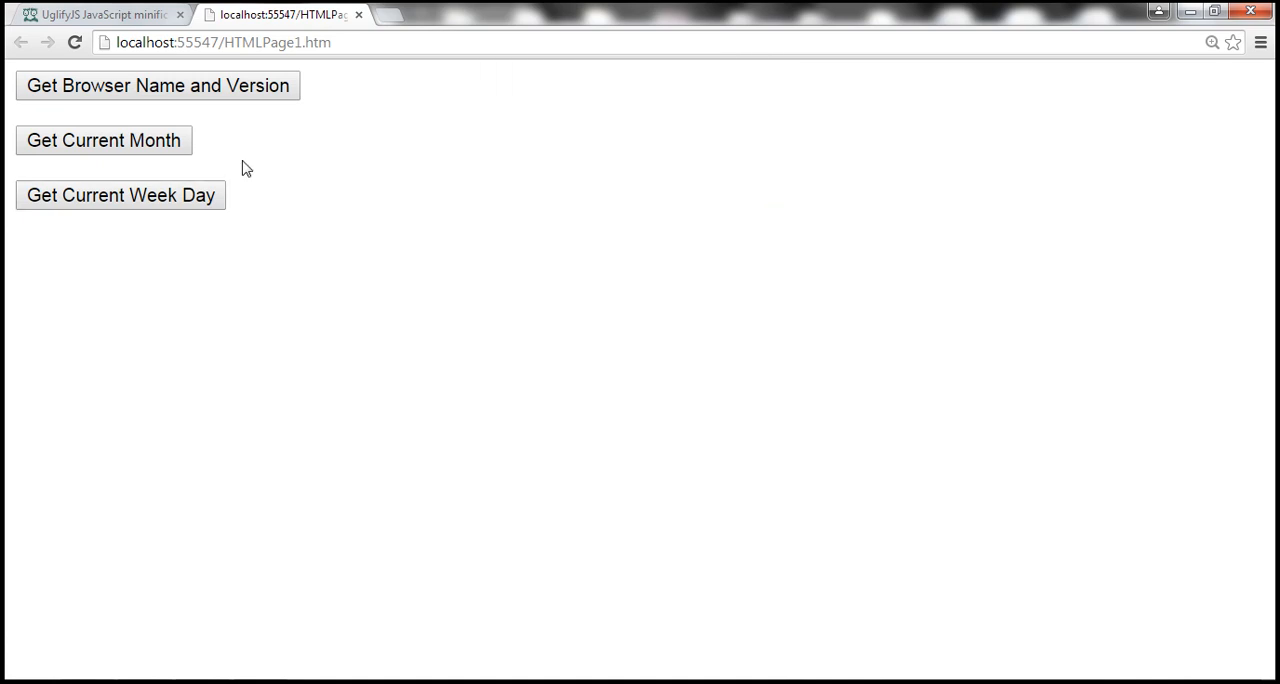
pyautogui.moveTo(380, 208)
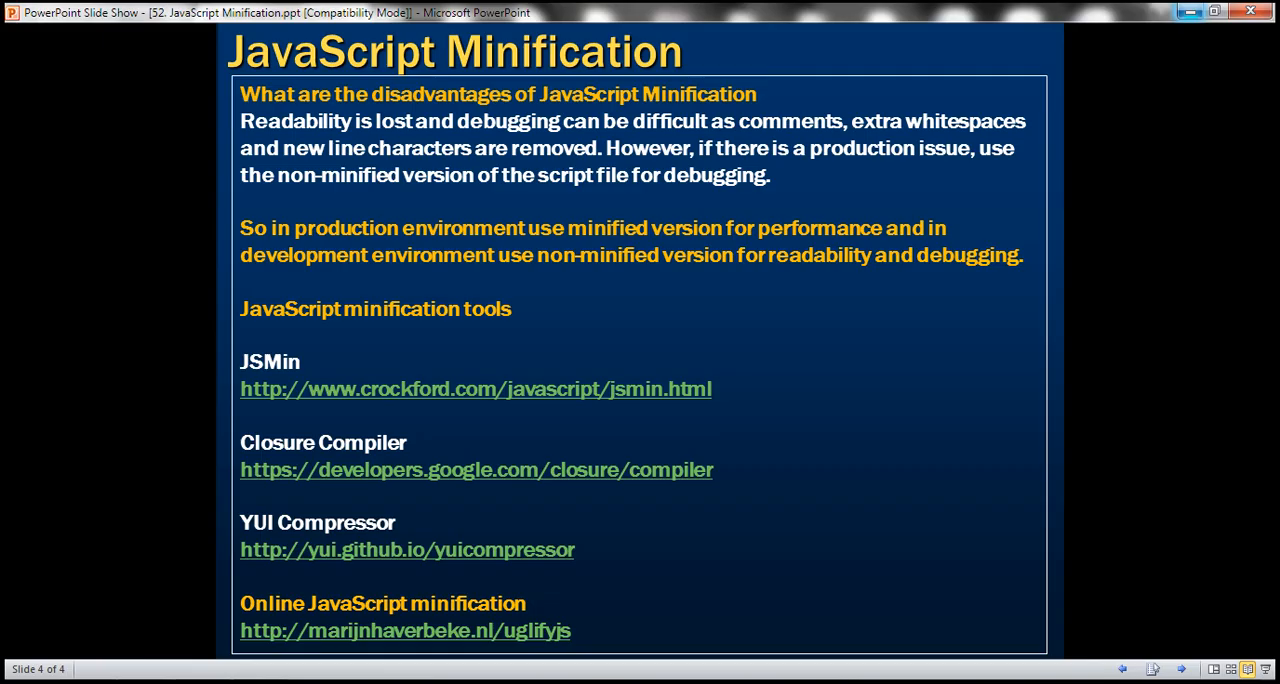
pyautogui.moveTo(484, 148)
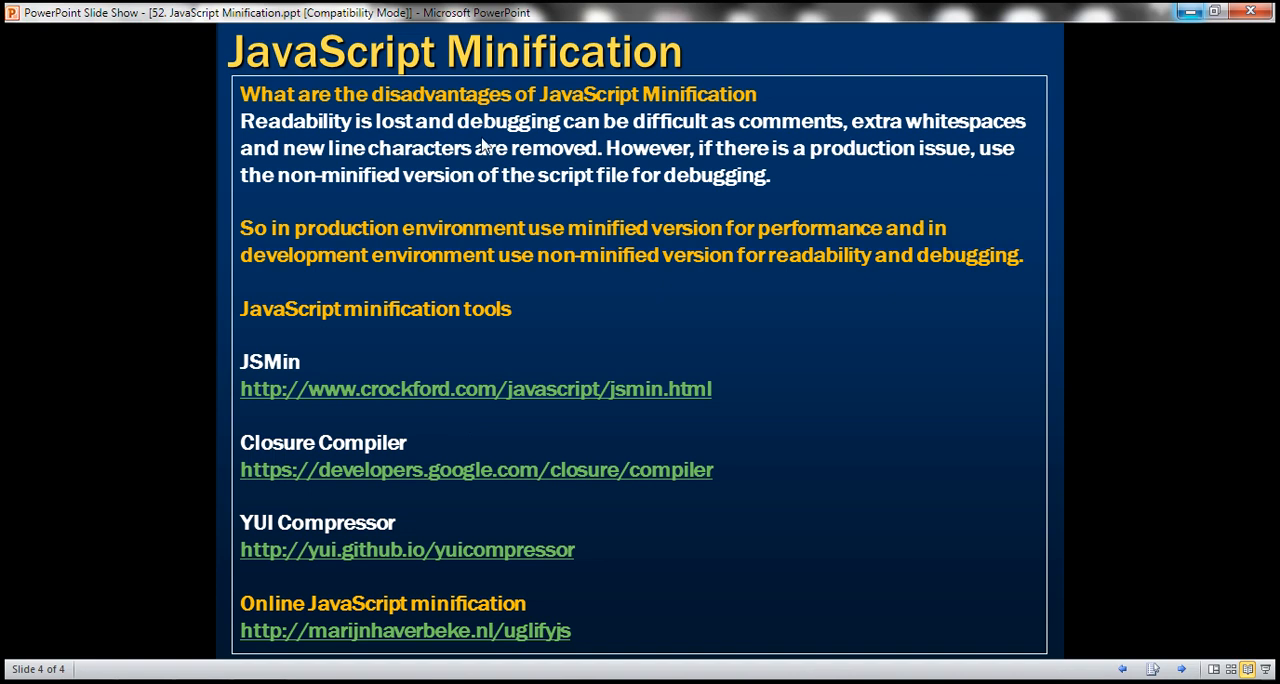
pyautogui.moveTo(312, 336)
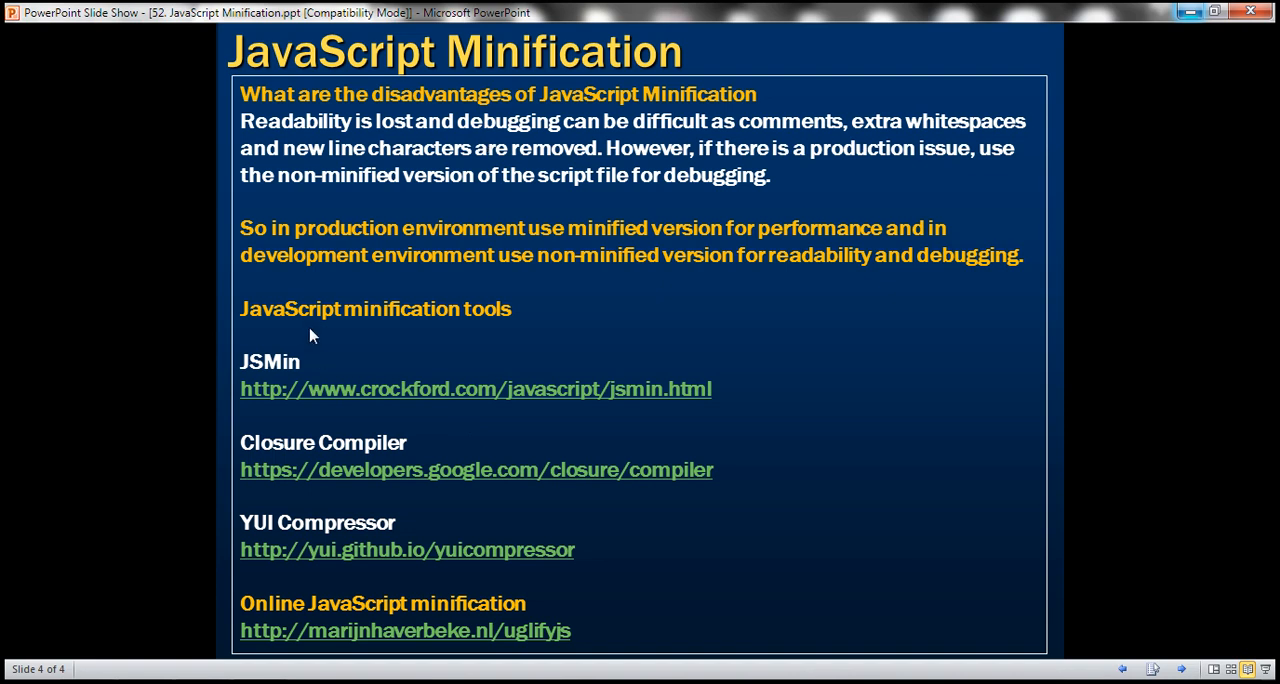
pyautogui.moveTo(332, 144)
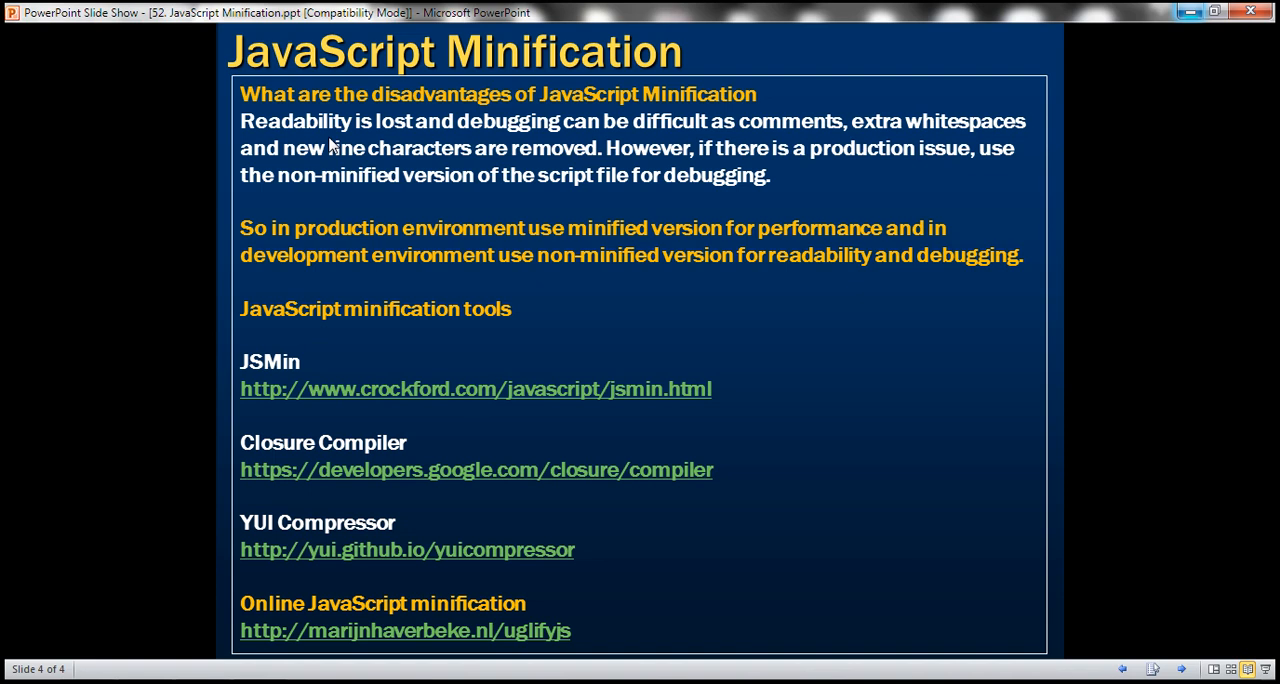
pyautogui.moveTo(488, 184)
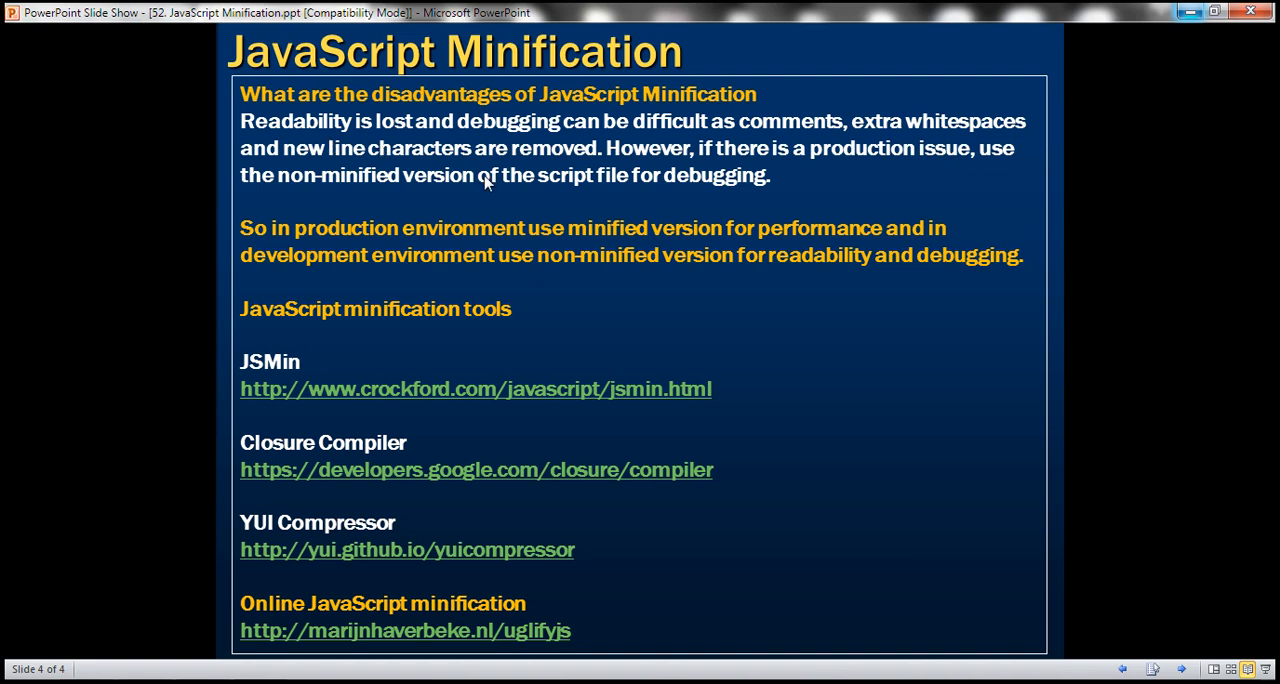
pyautogui.moveTo(484, 172)
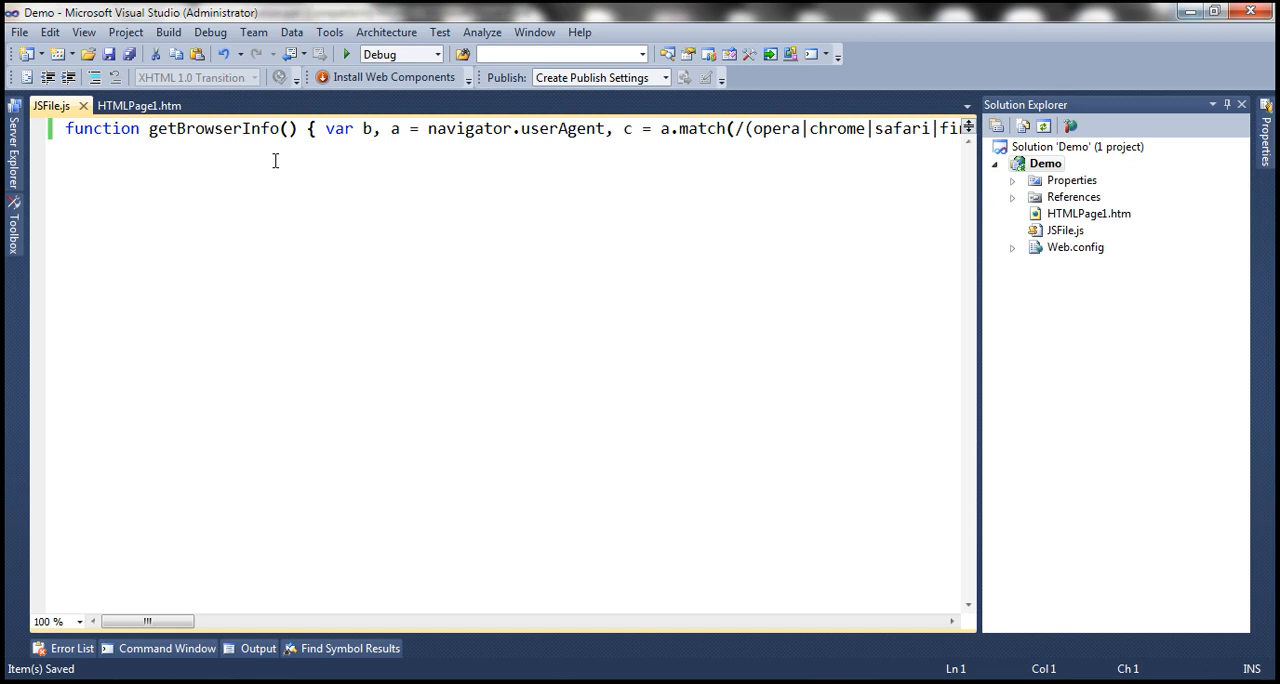
pyautogui.moveTo(308, 152)
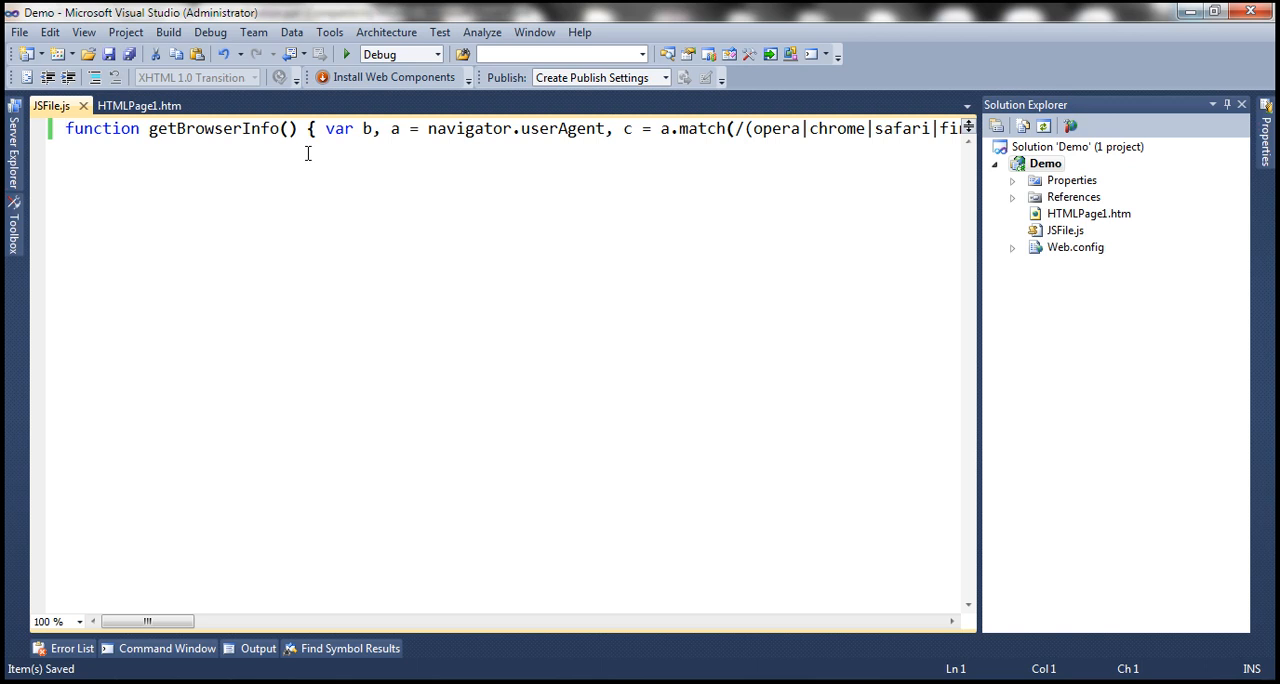
pyautogui.moveTo(324, 190)
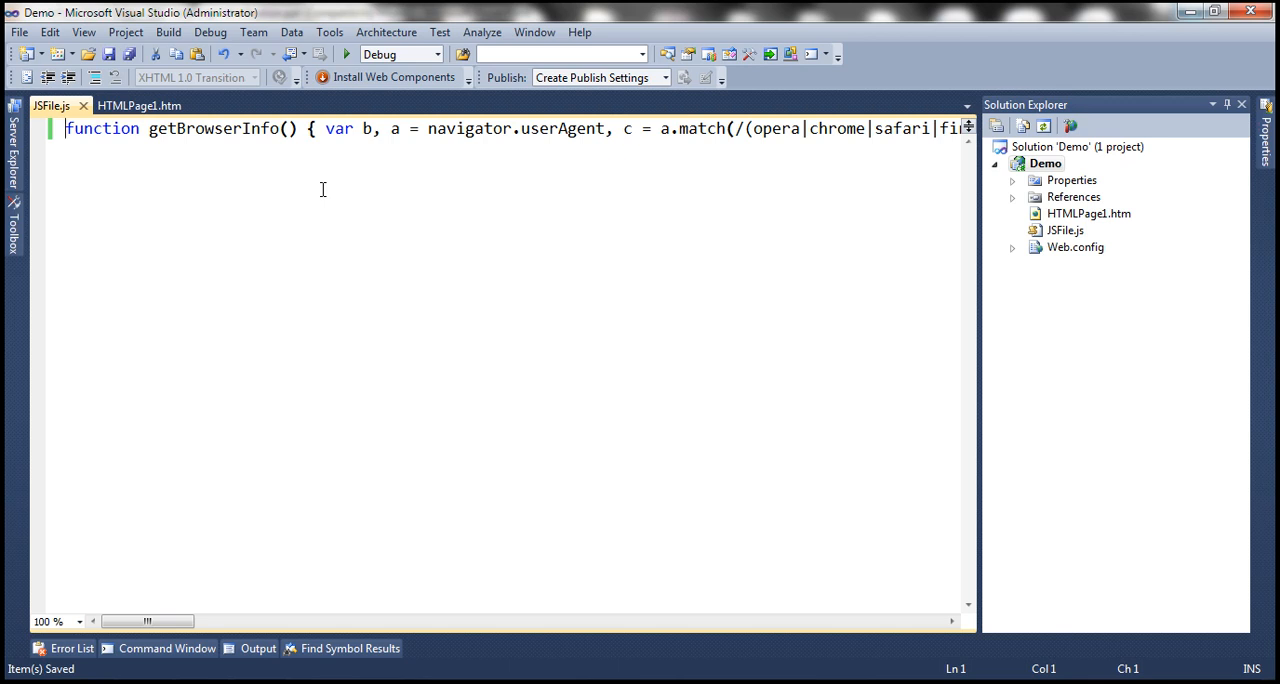
pyautogui.moveTo(232, 142)
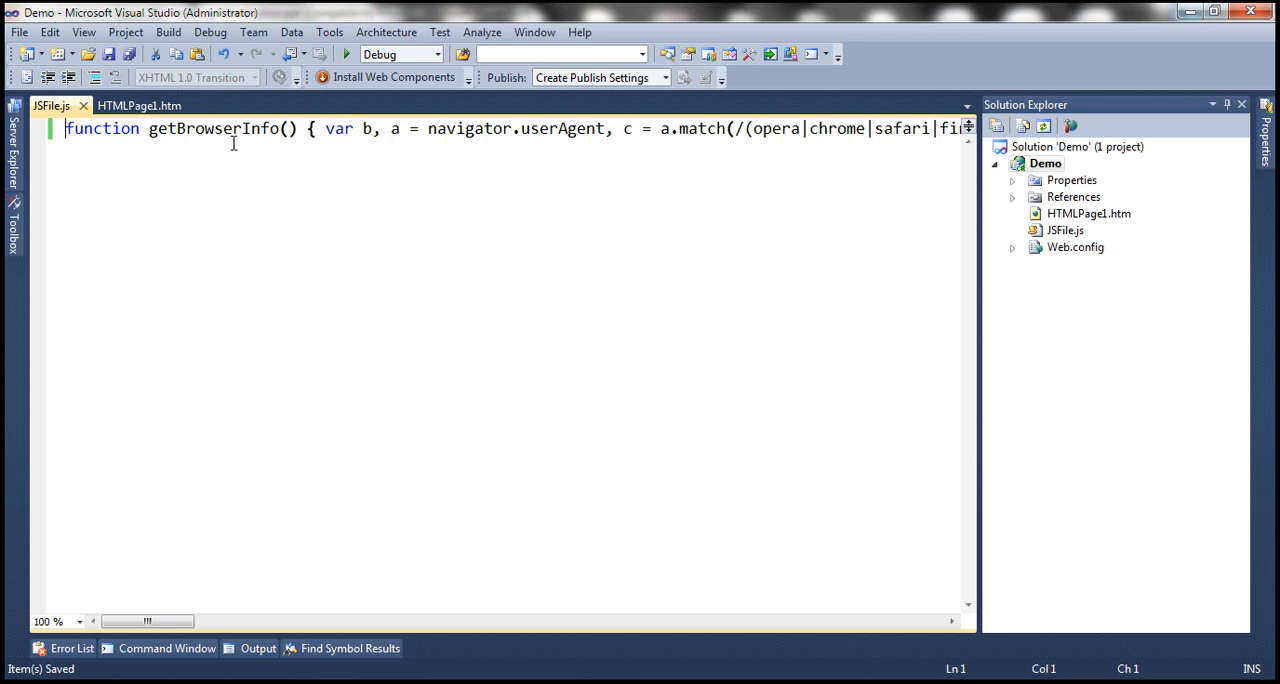